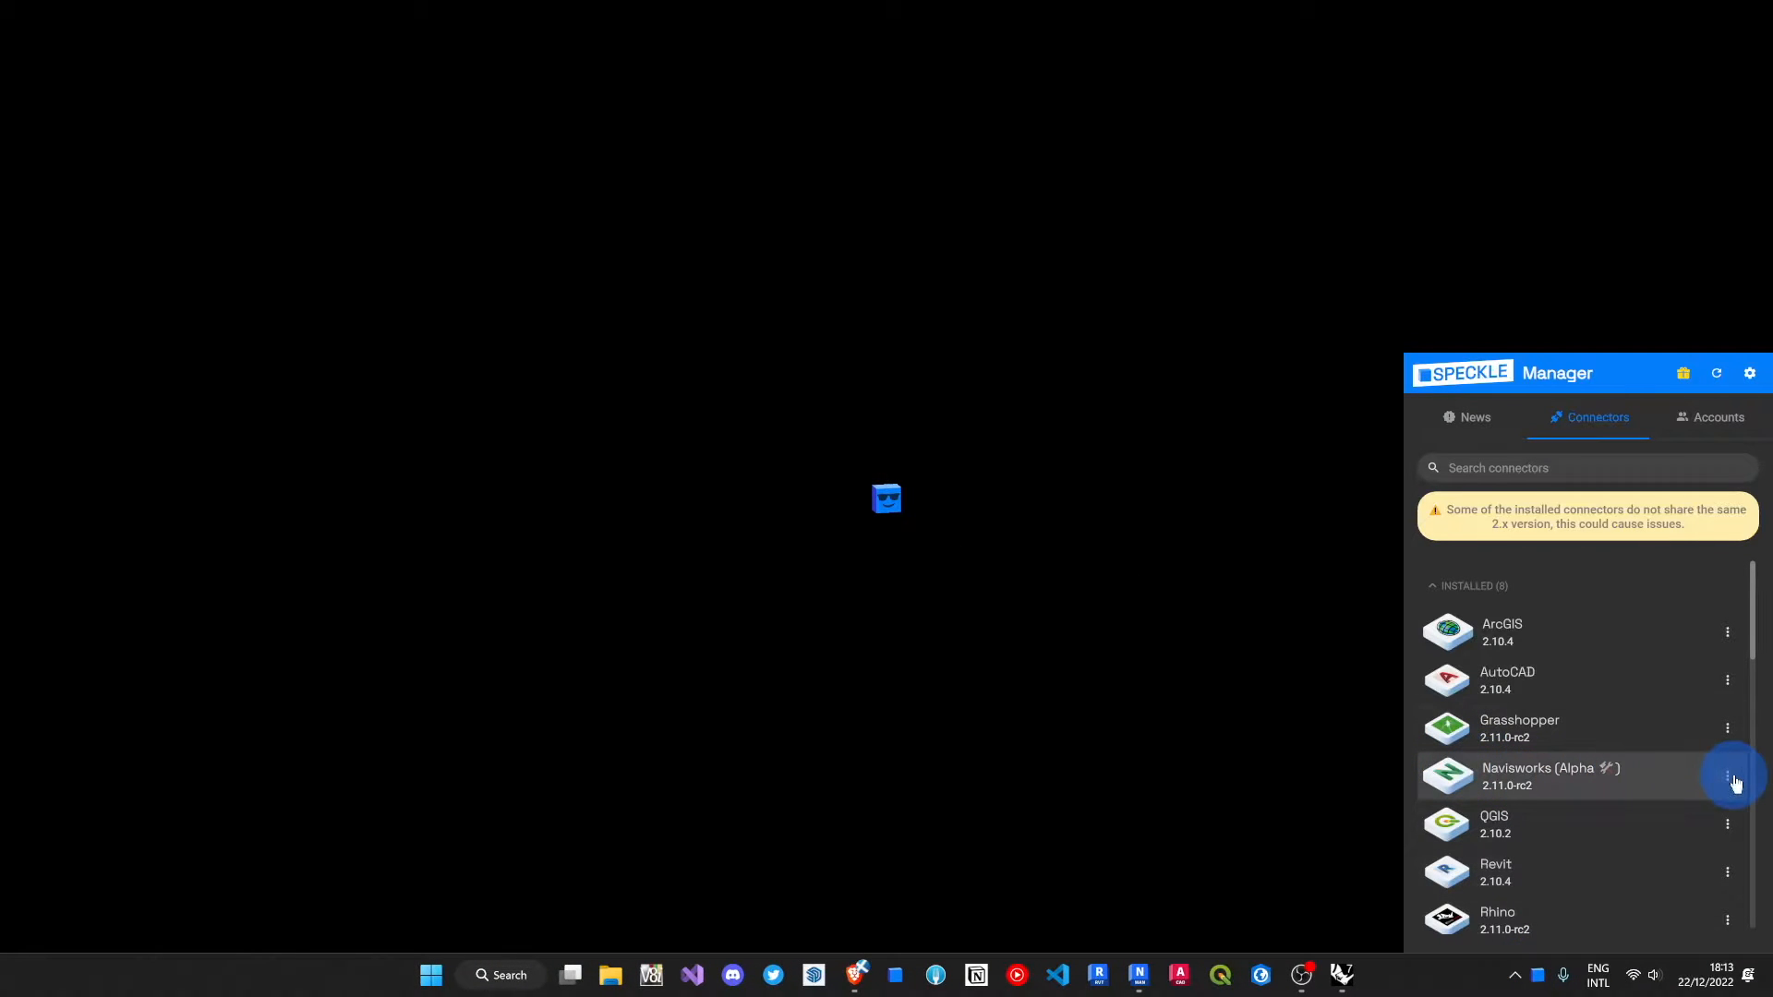
Step: Launch Navisworks Manage 2023 from the Navisworks connector in Speckle Manager
{"action": "left_click", "coordinate": [1727, 780]}
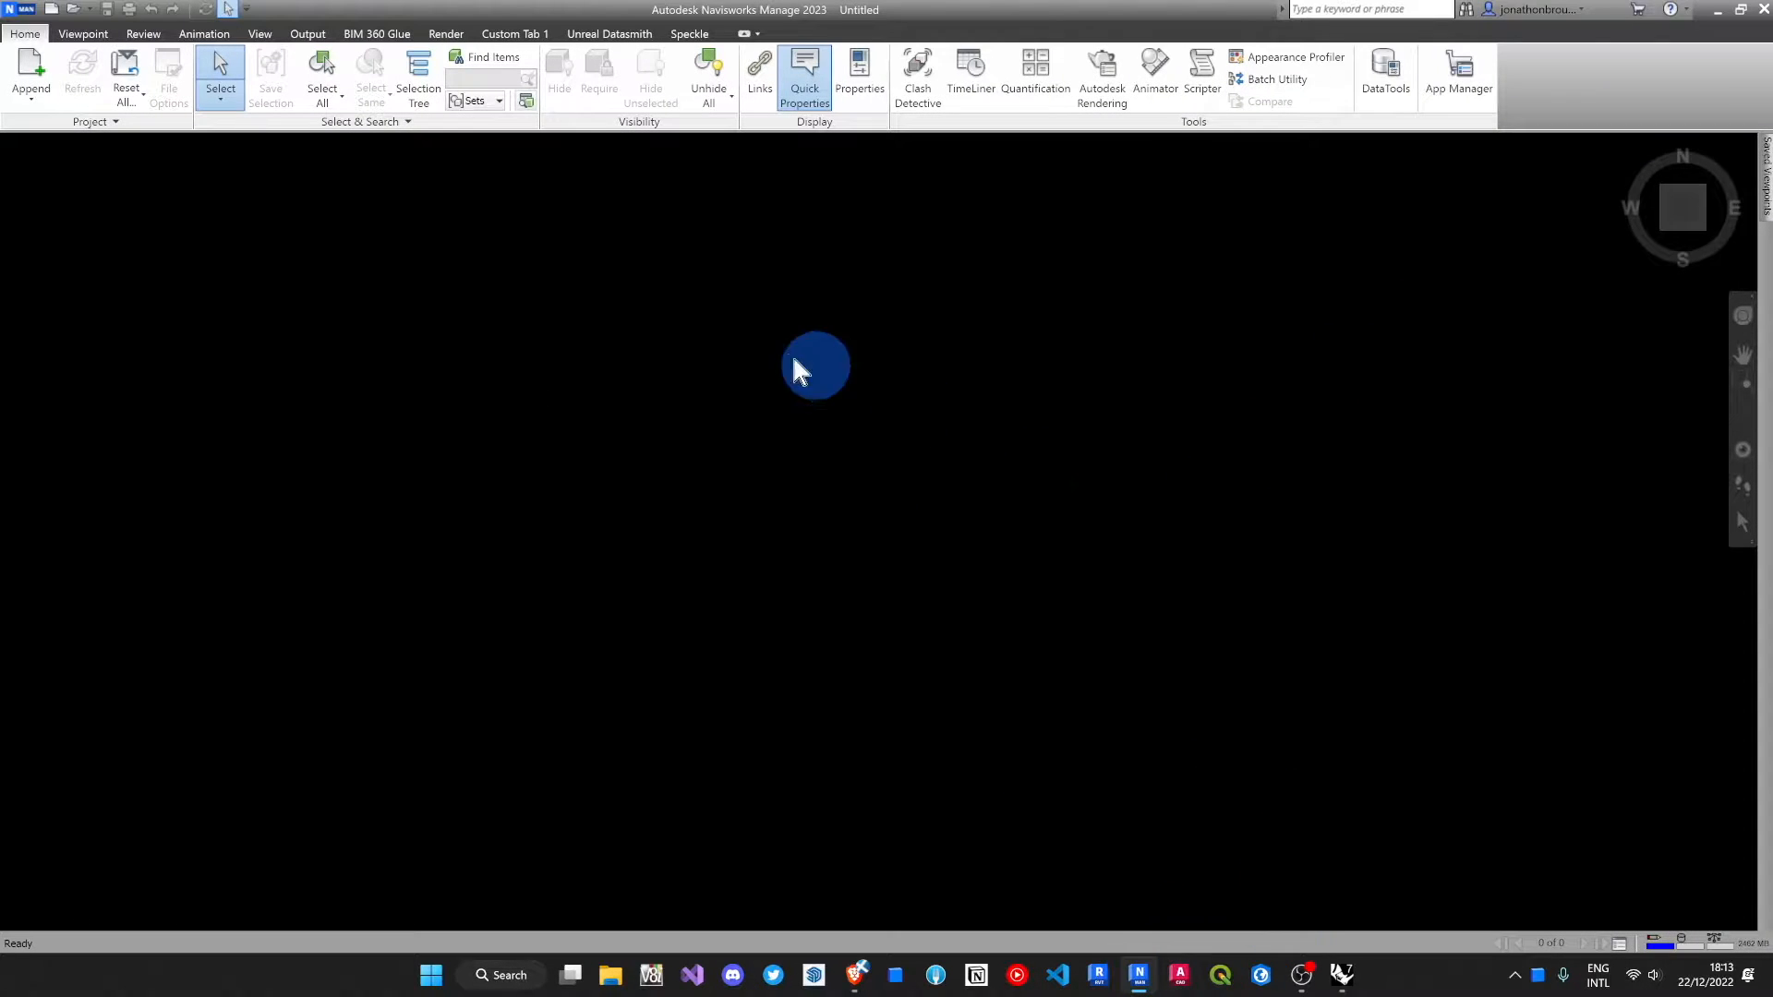
Step: Open the Speckle Connector panel listing streams like Stadium and Navisworks Test Stream
{"action": "left_click", "coordinate": [689, 33]}
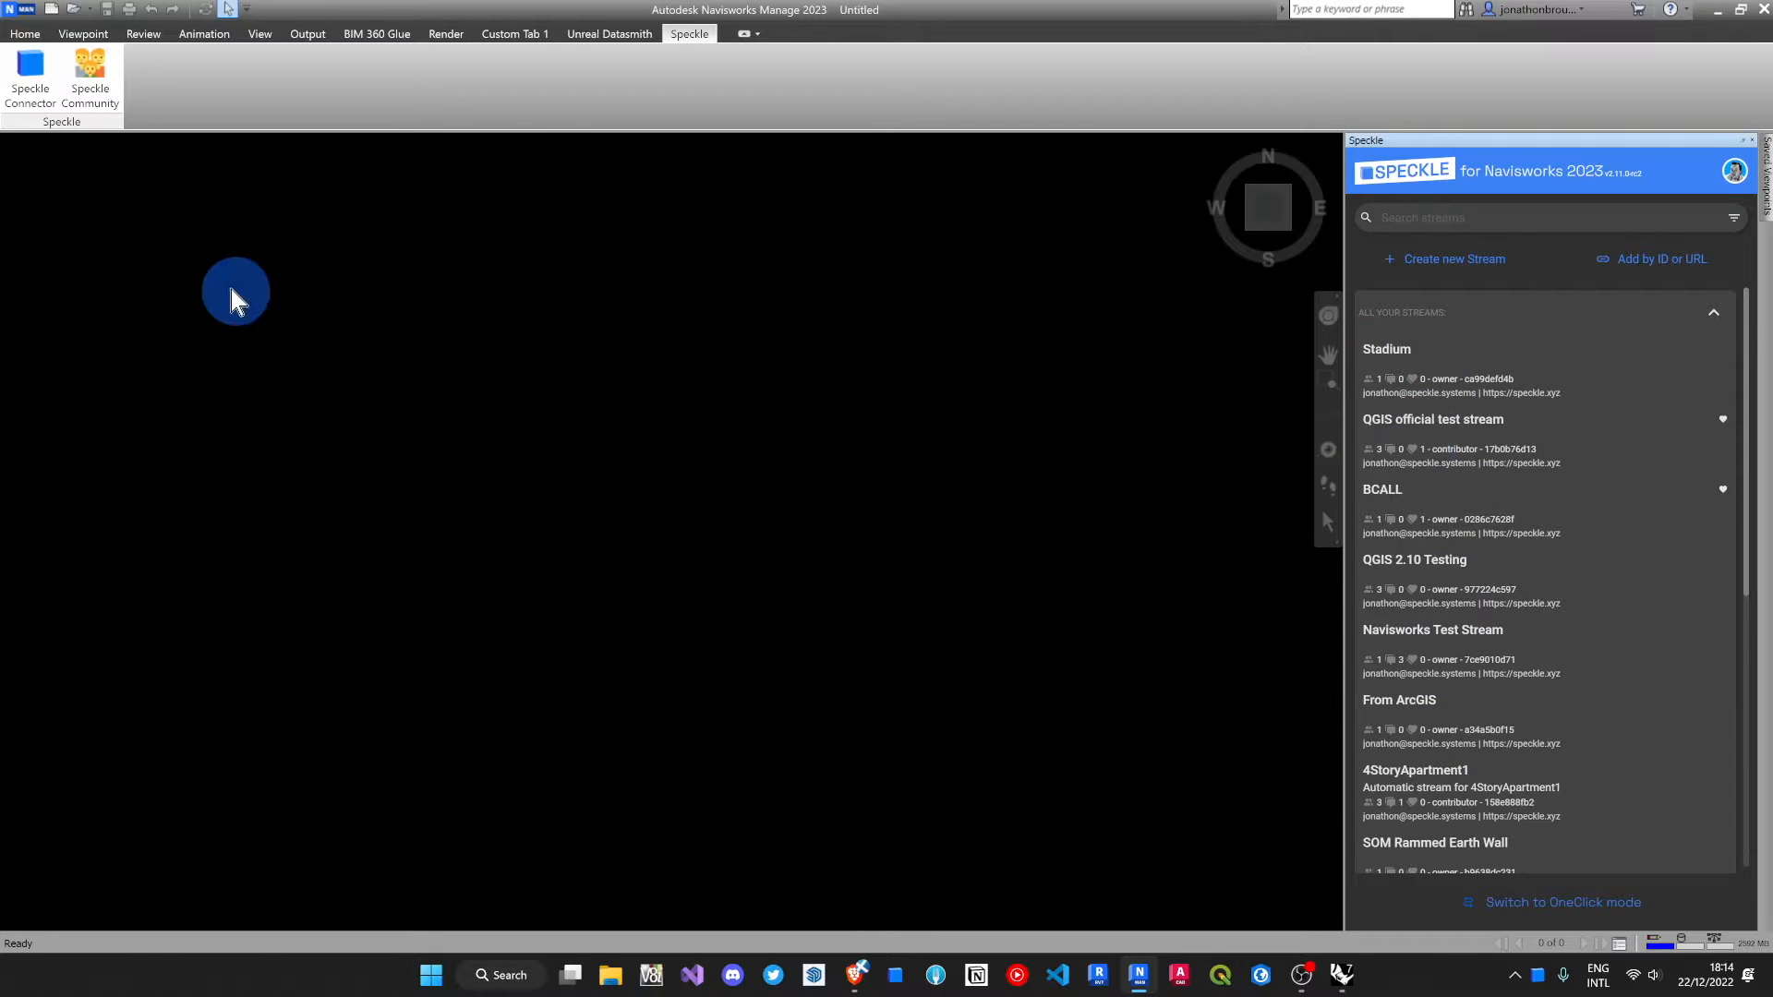
Step: Open the recent document Eircom_Park.nwf
{"action": "left_click", "coordinate": [9, 9]}
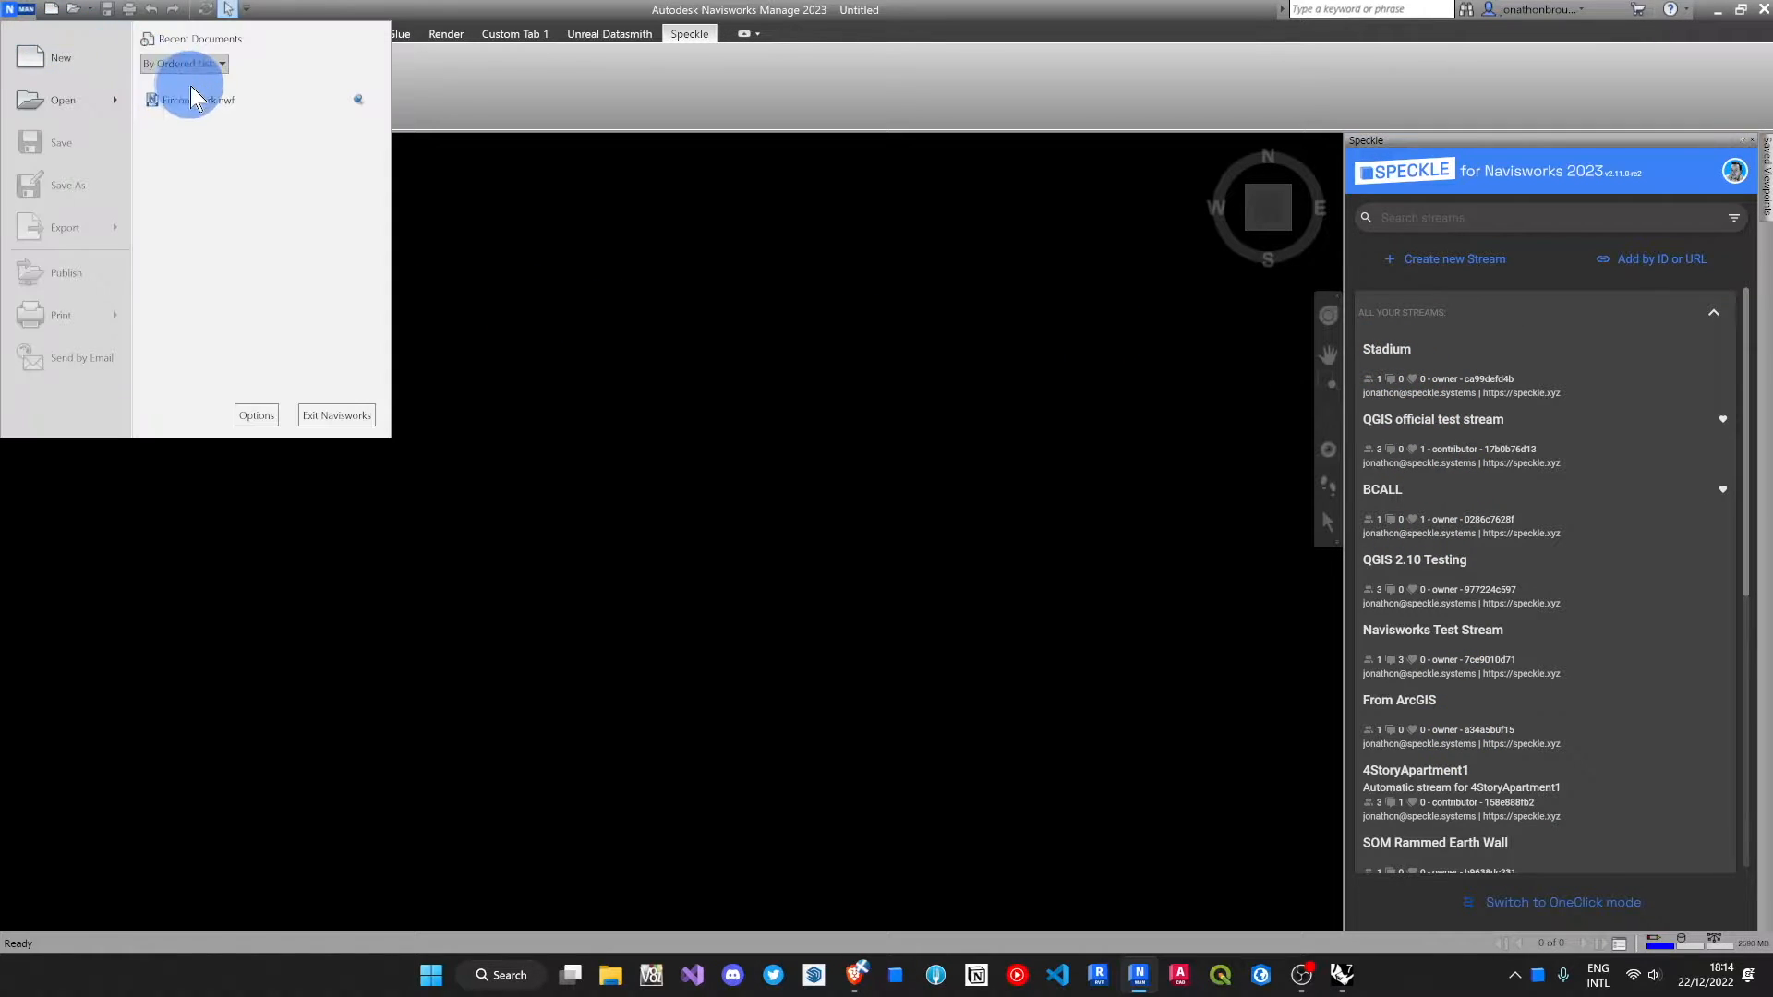
{"action": "left_click", "coordinate": [197, 99]}
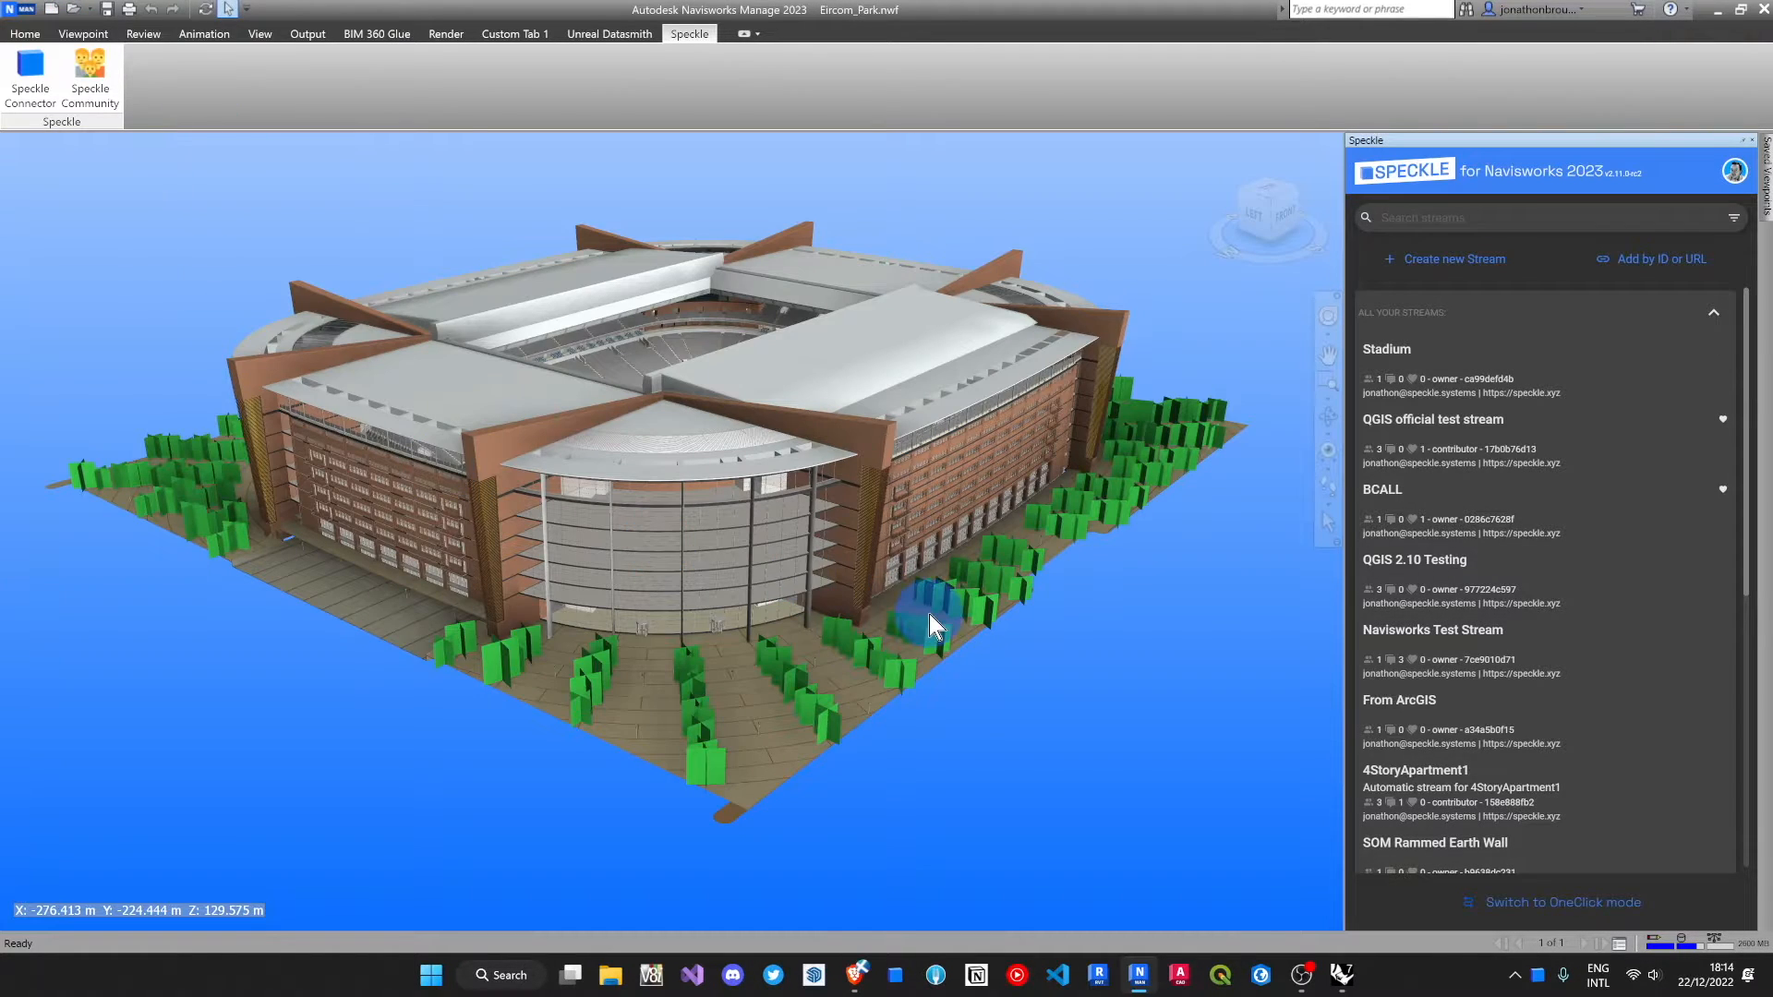
{"action": "mouse_move", "coordinate": [933, 625]}
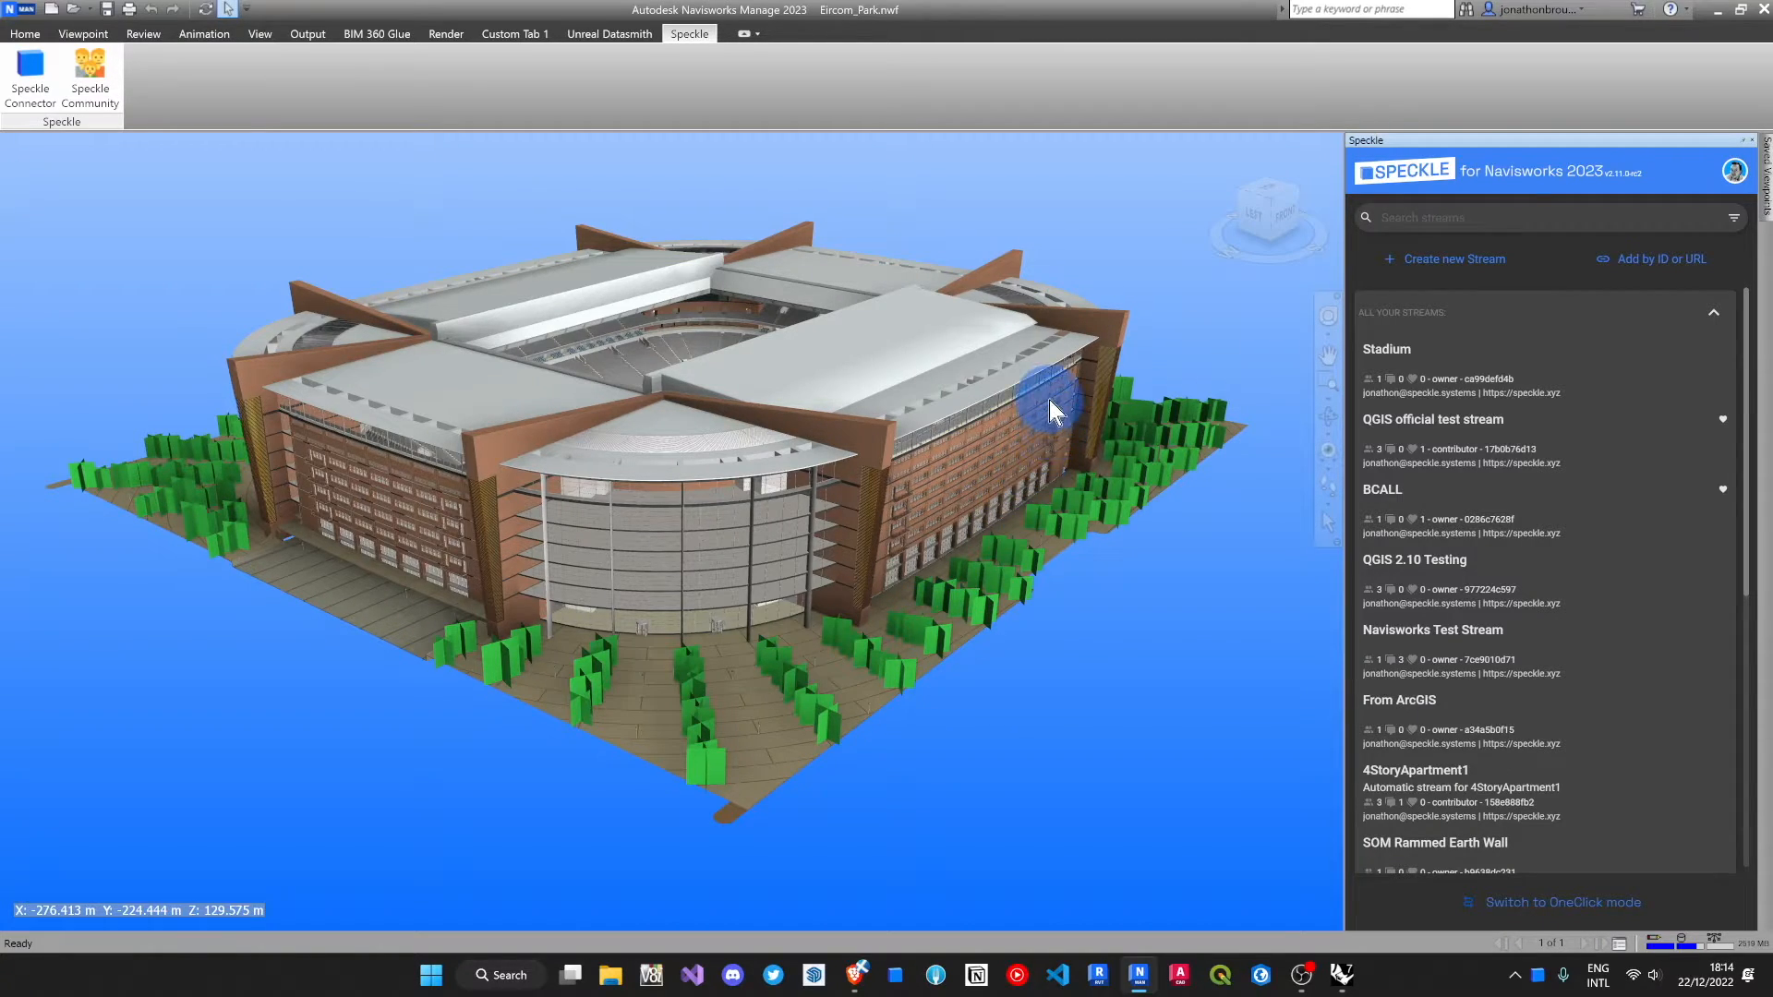
Step: Send the selected right-hand facade to the Stadium stream and view the commit online
{"action": "left_click", "coordinate": [1046, 407]}
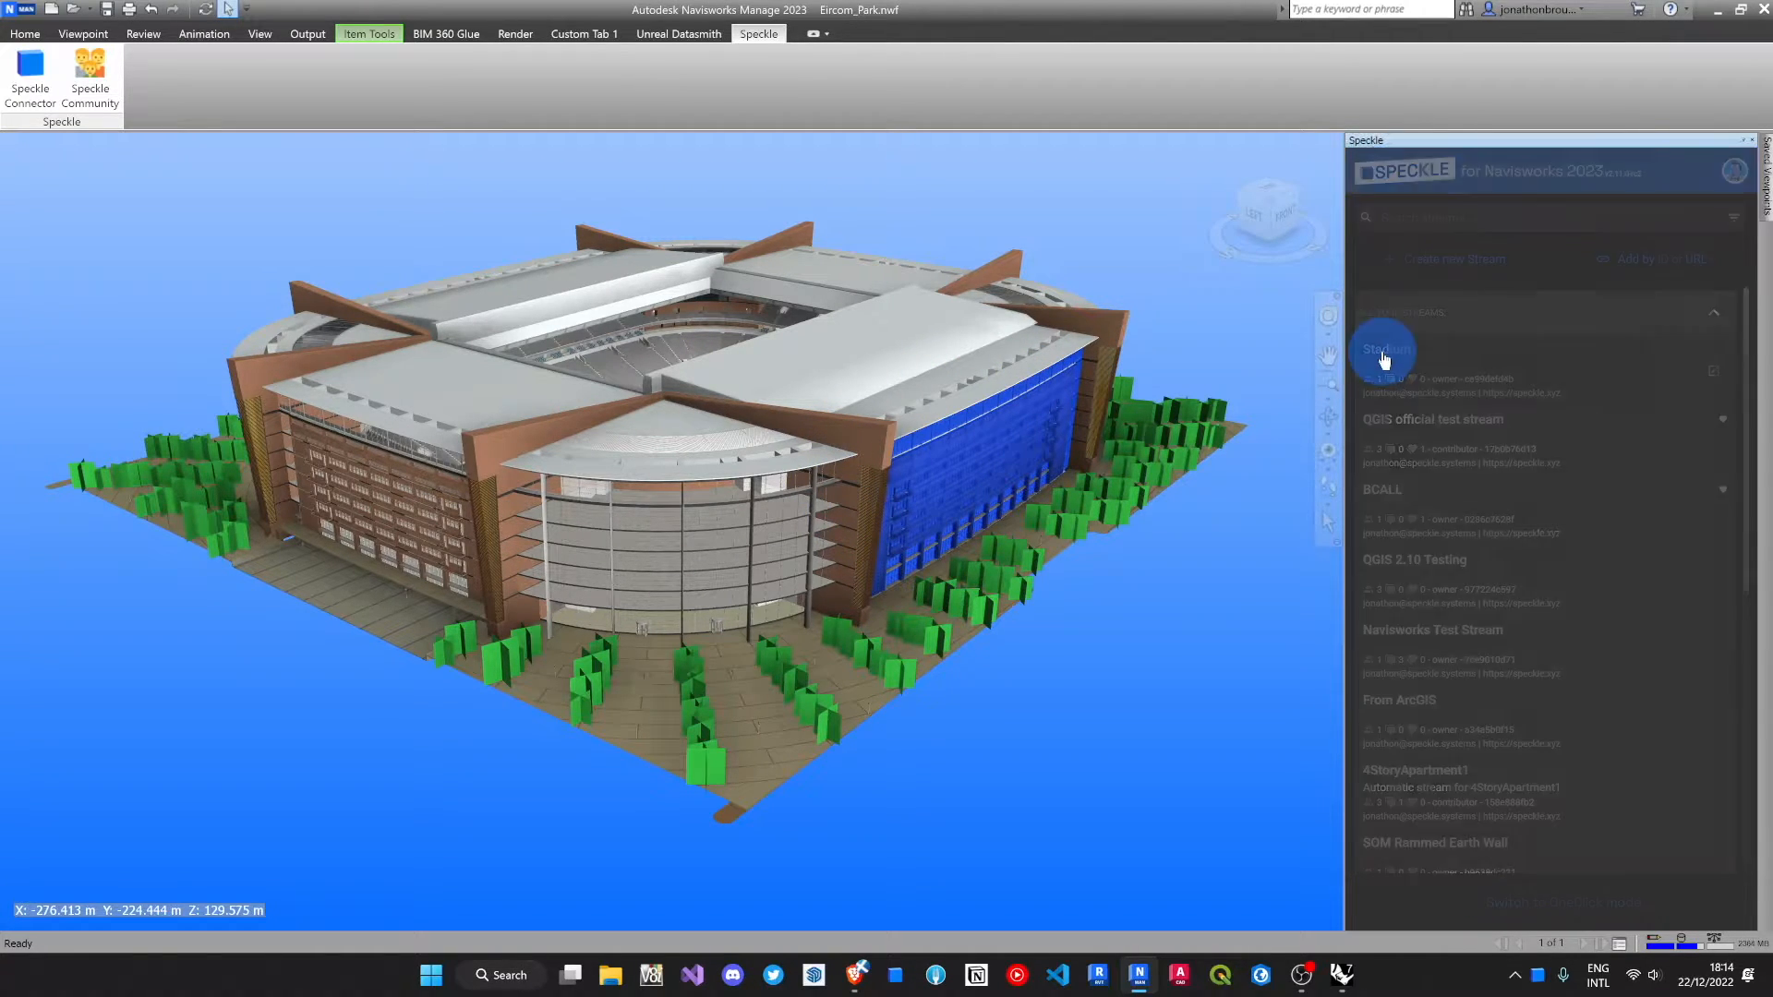
{"action": "left_click", "coordinate": [1384, 348]}
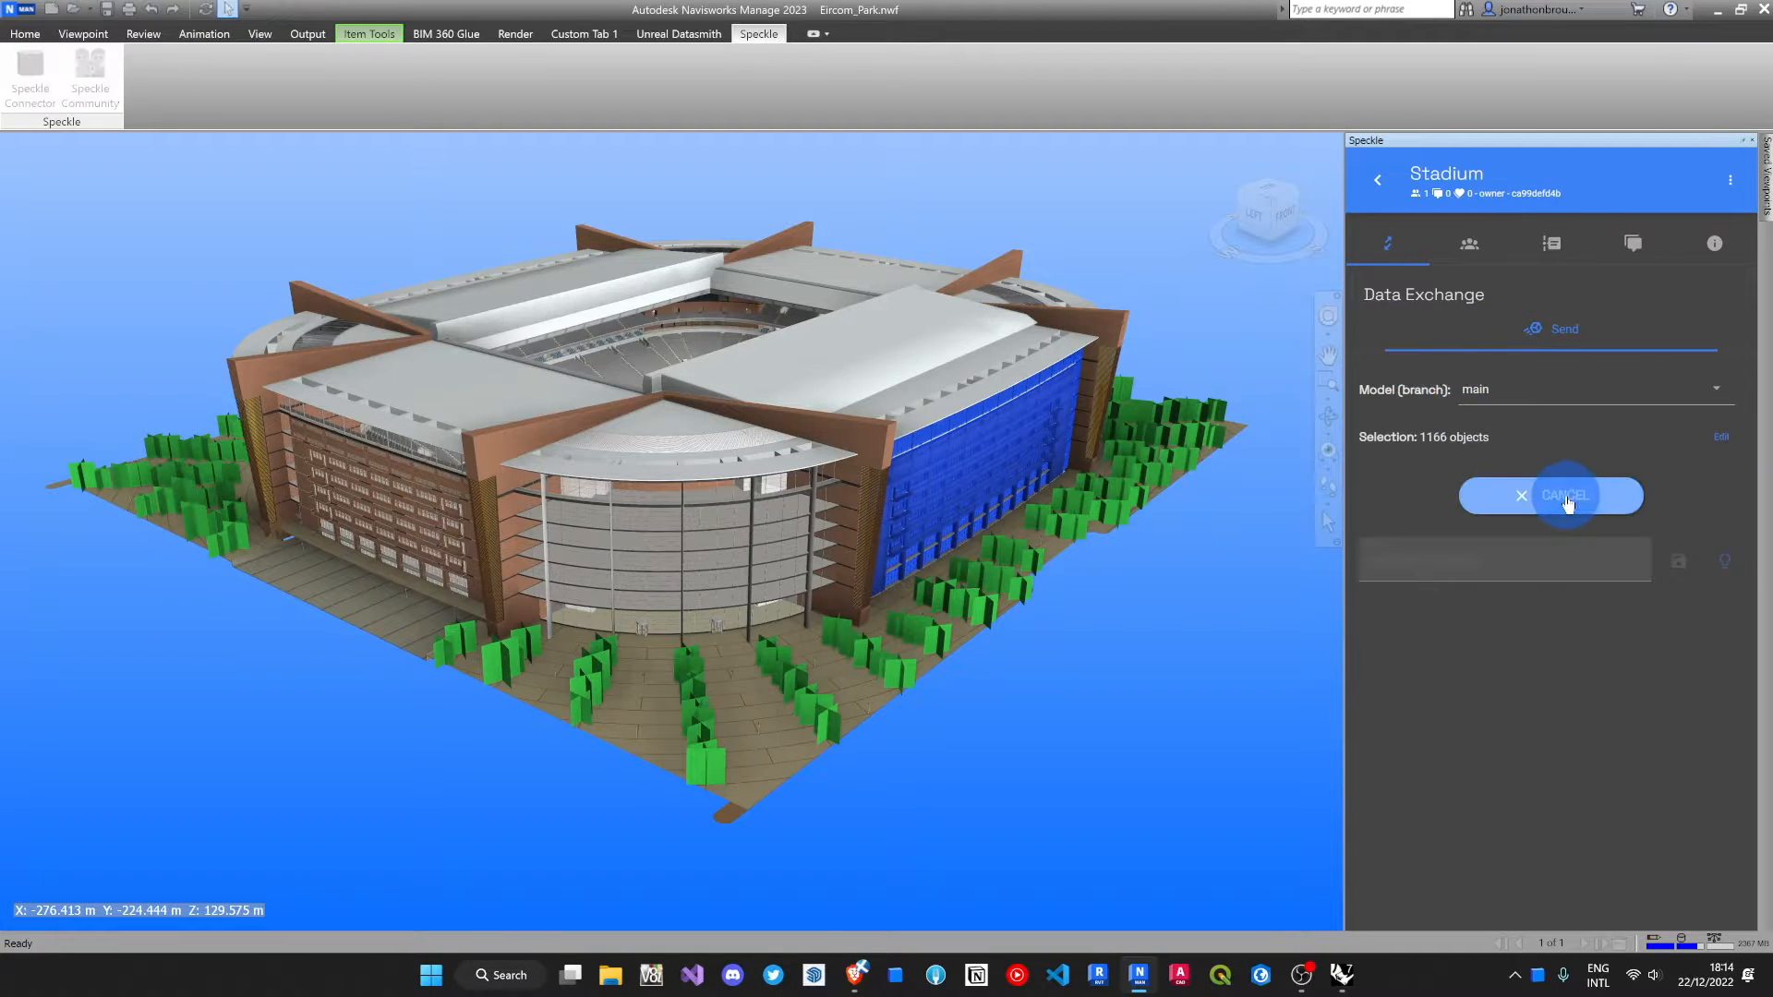
{"action": "left_click", "coordinate": [1549, 495]}
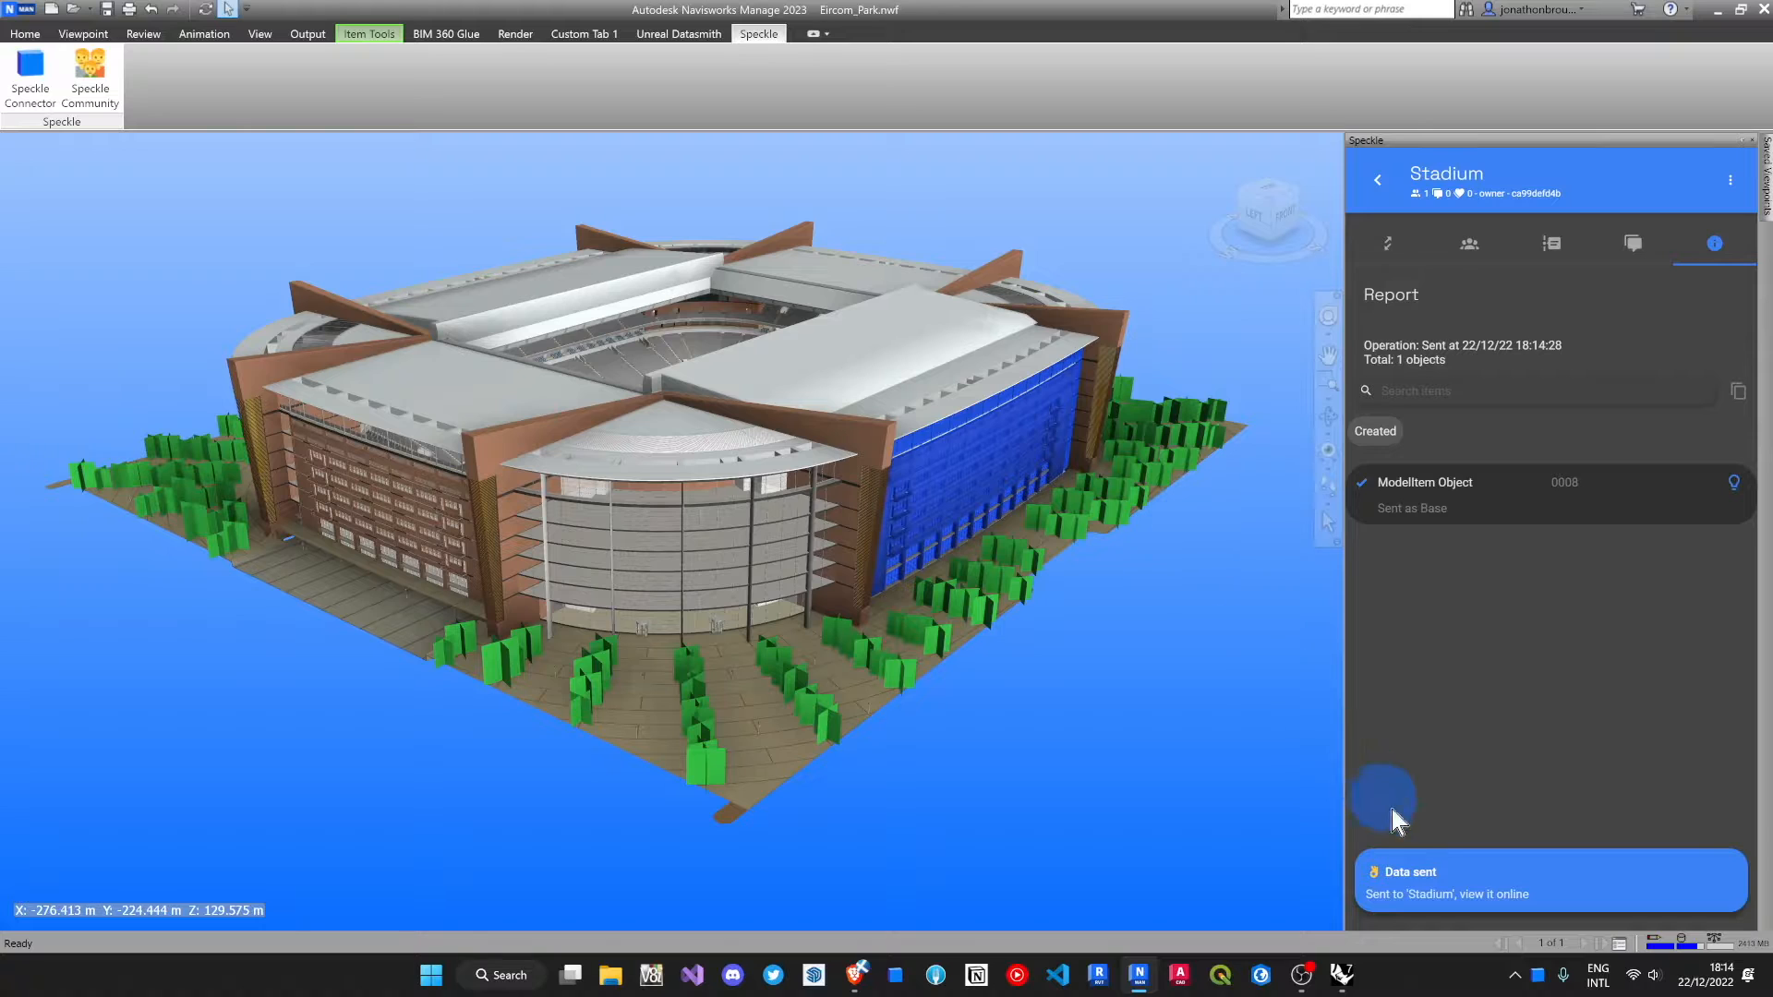
{"action": "left_click", "coordinate": [1469, 893]}
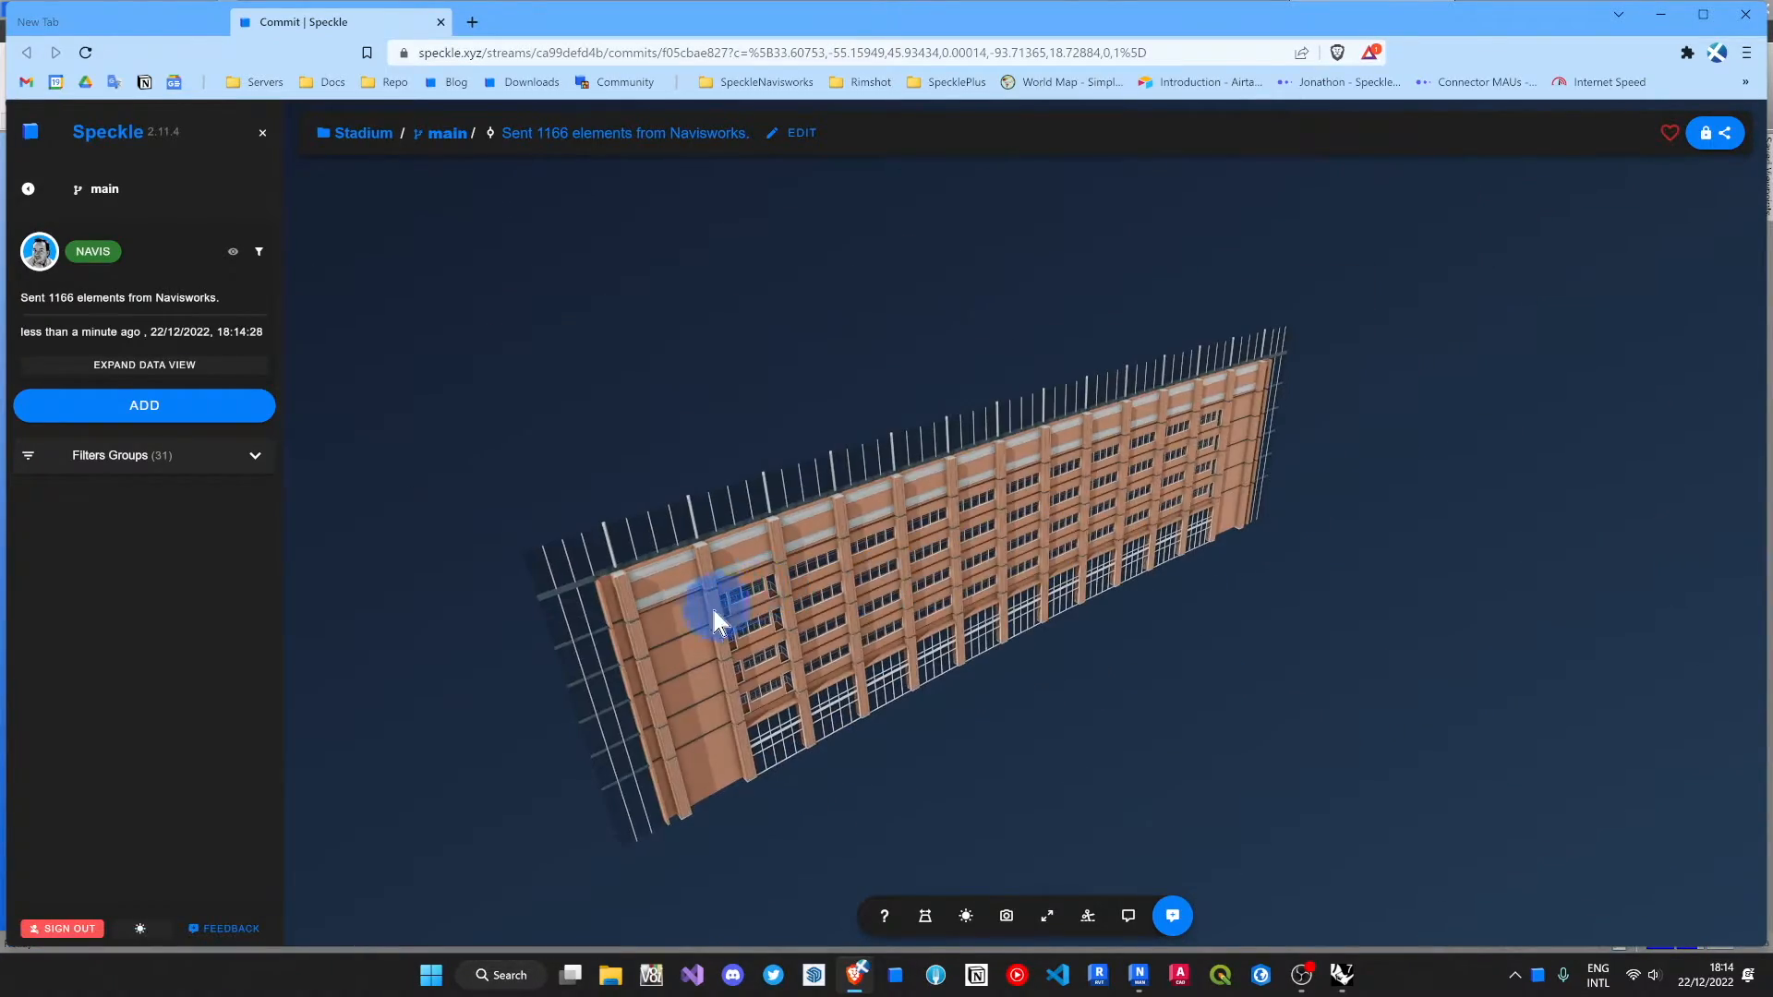
Step: Select facade Panel 0826 in the web viewer and expand its Properties
{"action": "left_click", "coordinate": [712, 610]}
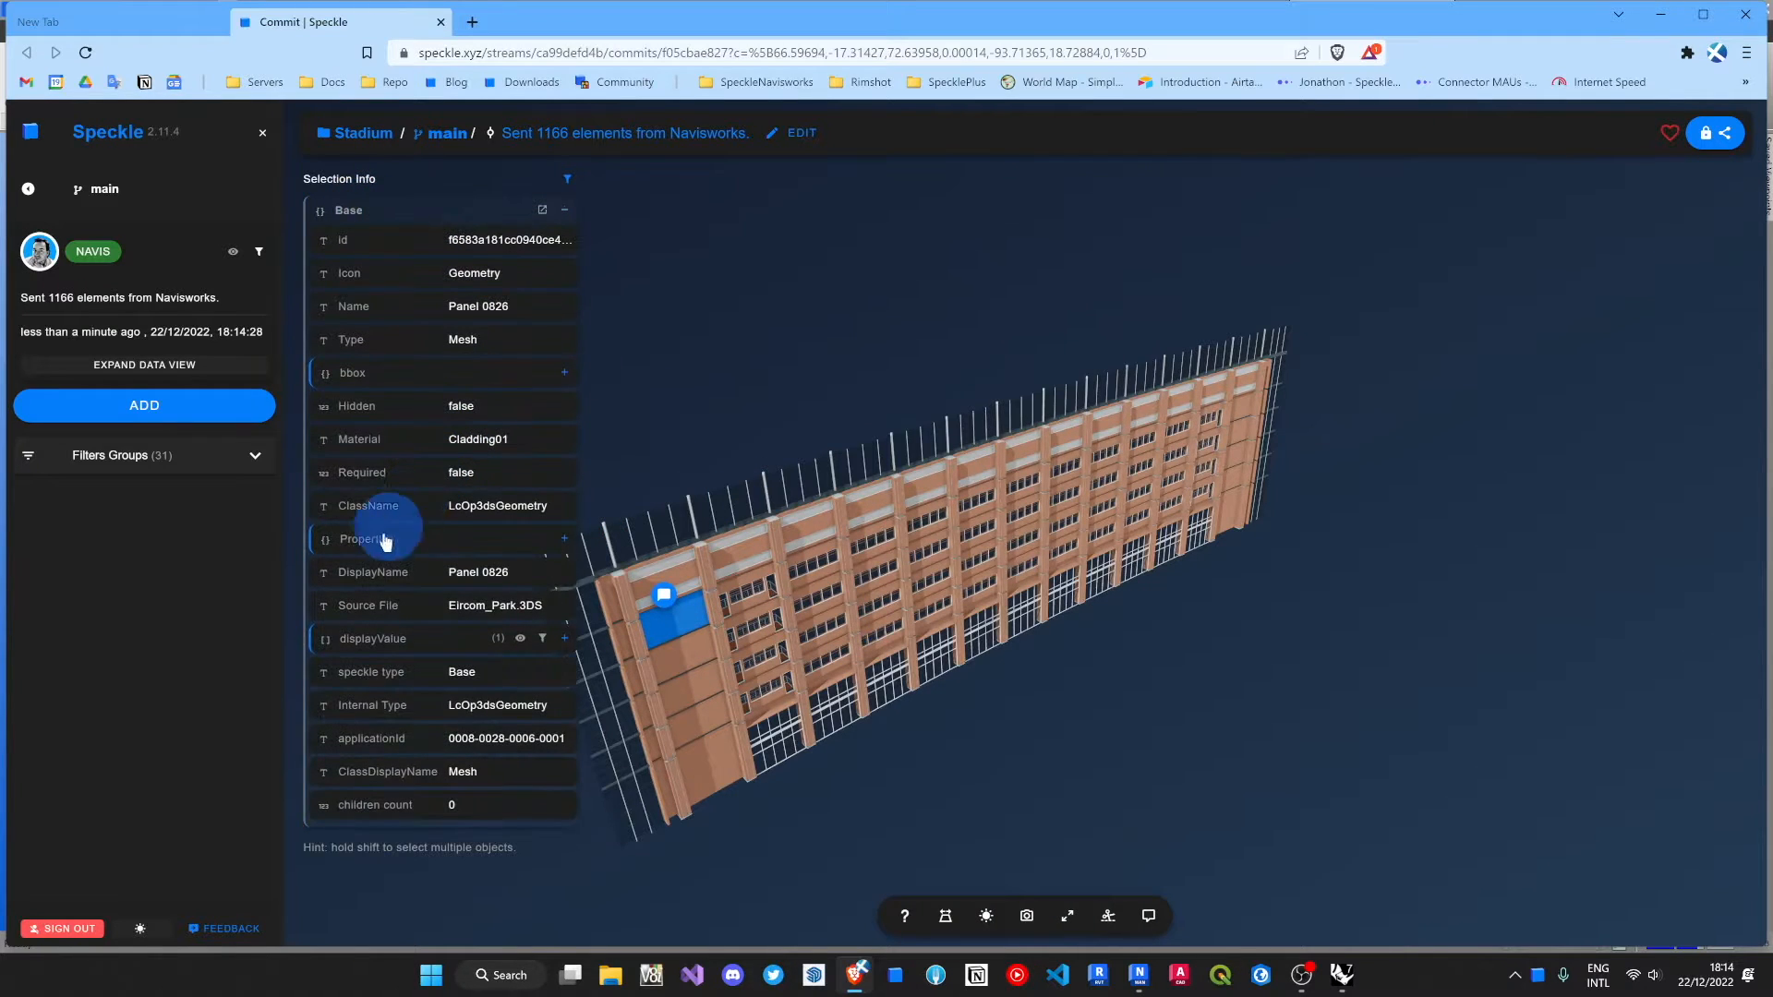
{"action": "left_click", "coordinate": [363, 538]}
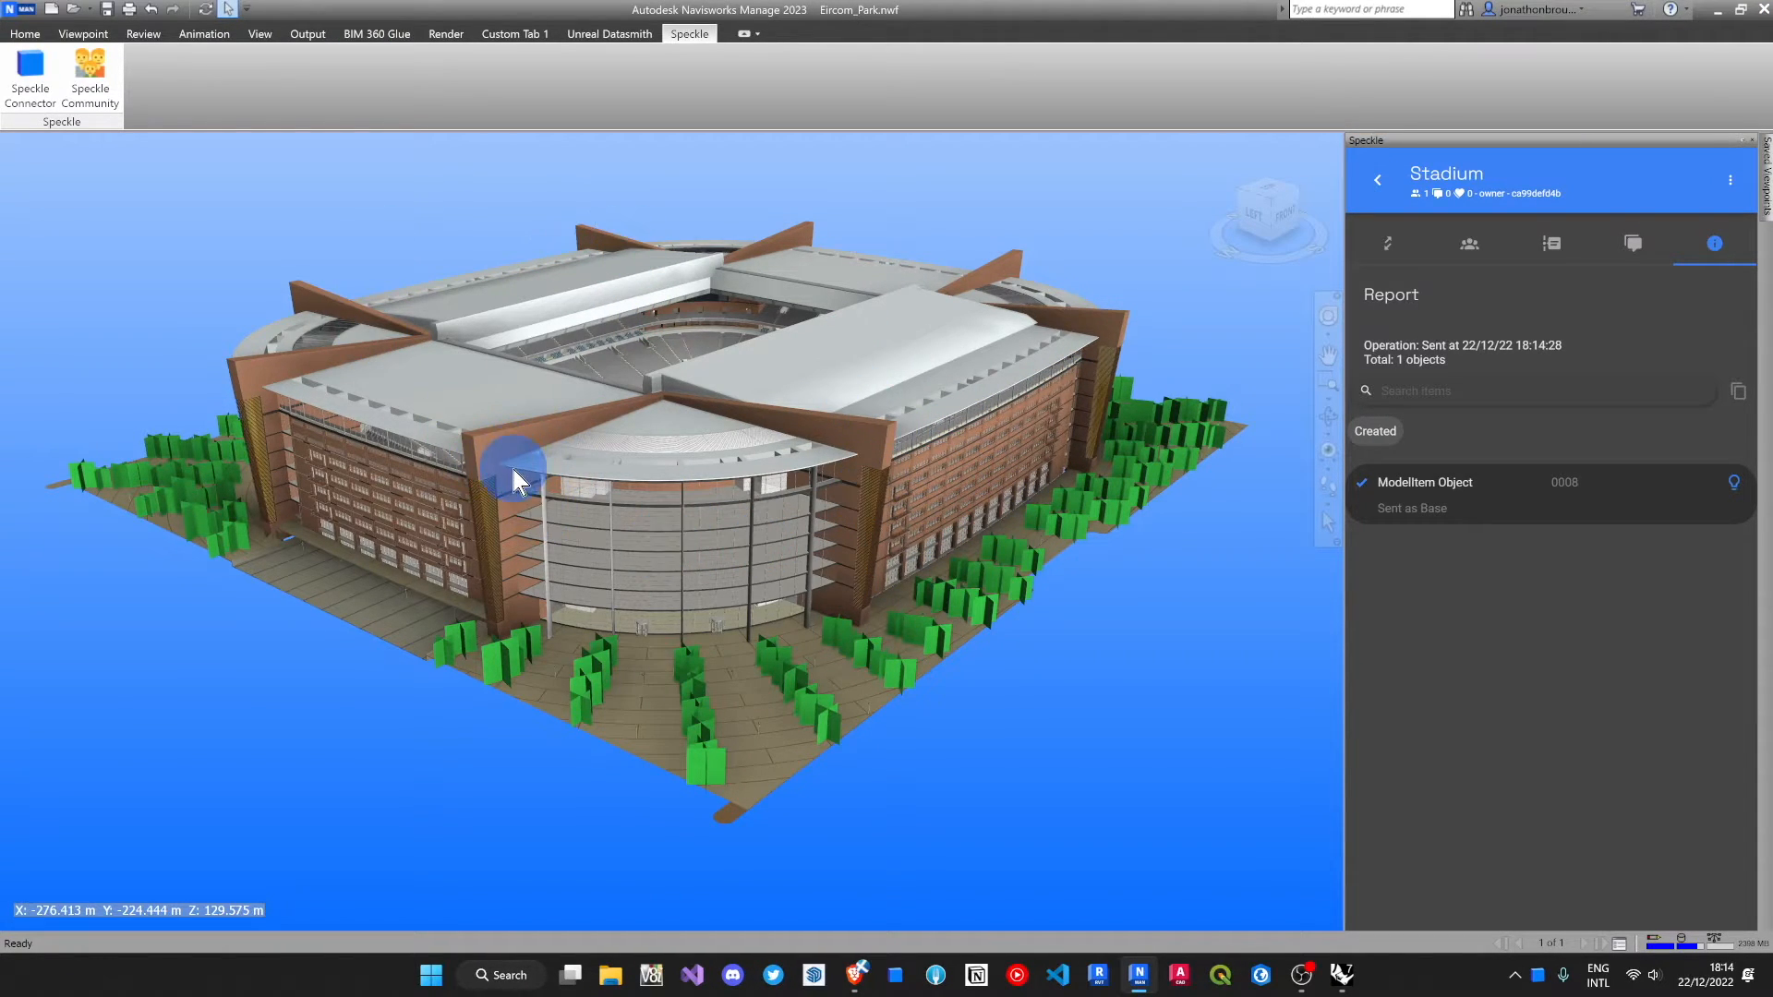
{"action": "mouse_move", "coordinate": [184, 106]}
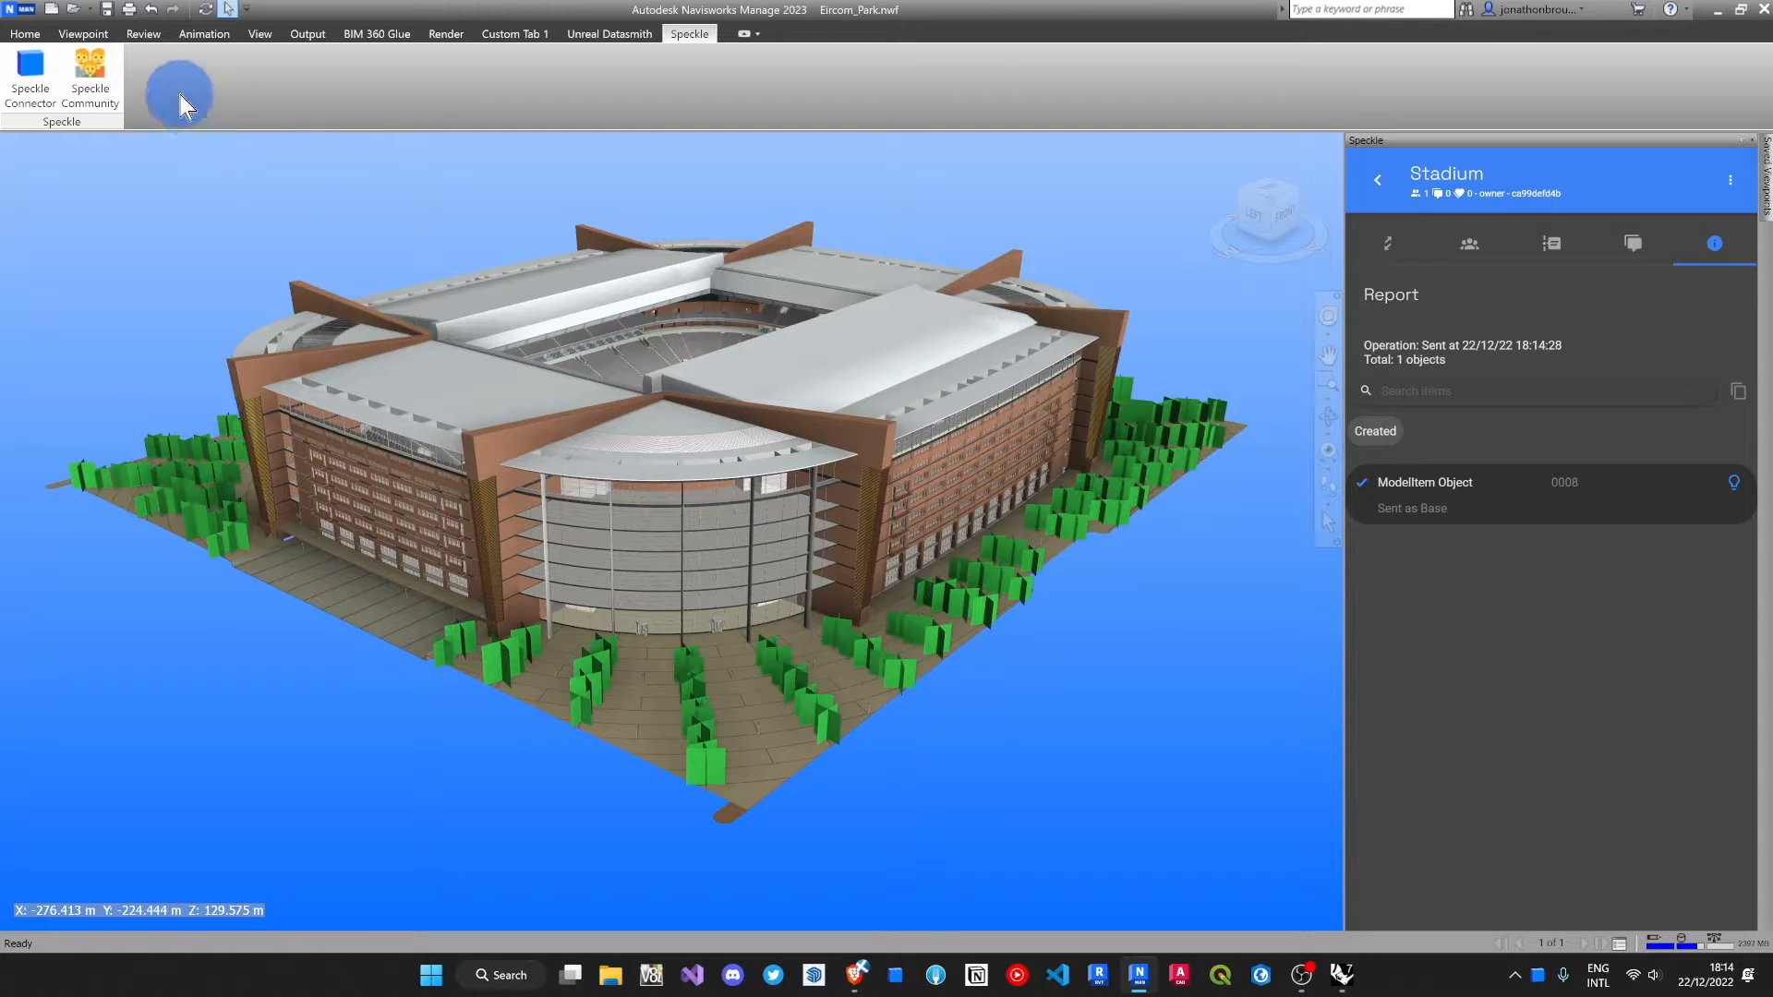
Step: Show the saved selection sets Q1 Corner, Seating and Roof from the Home tab
{"action": "left_click", "coordinate": [24, 33]}
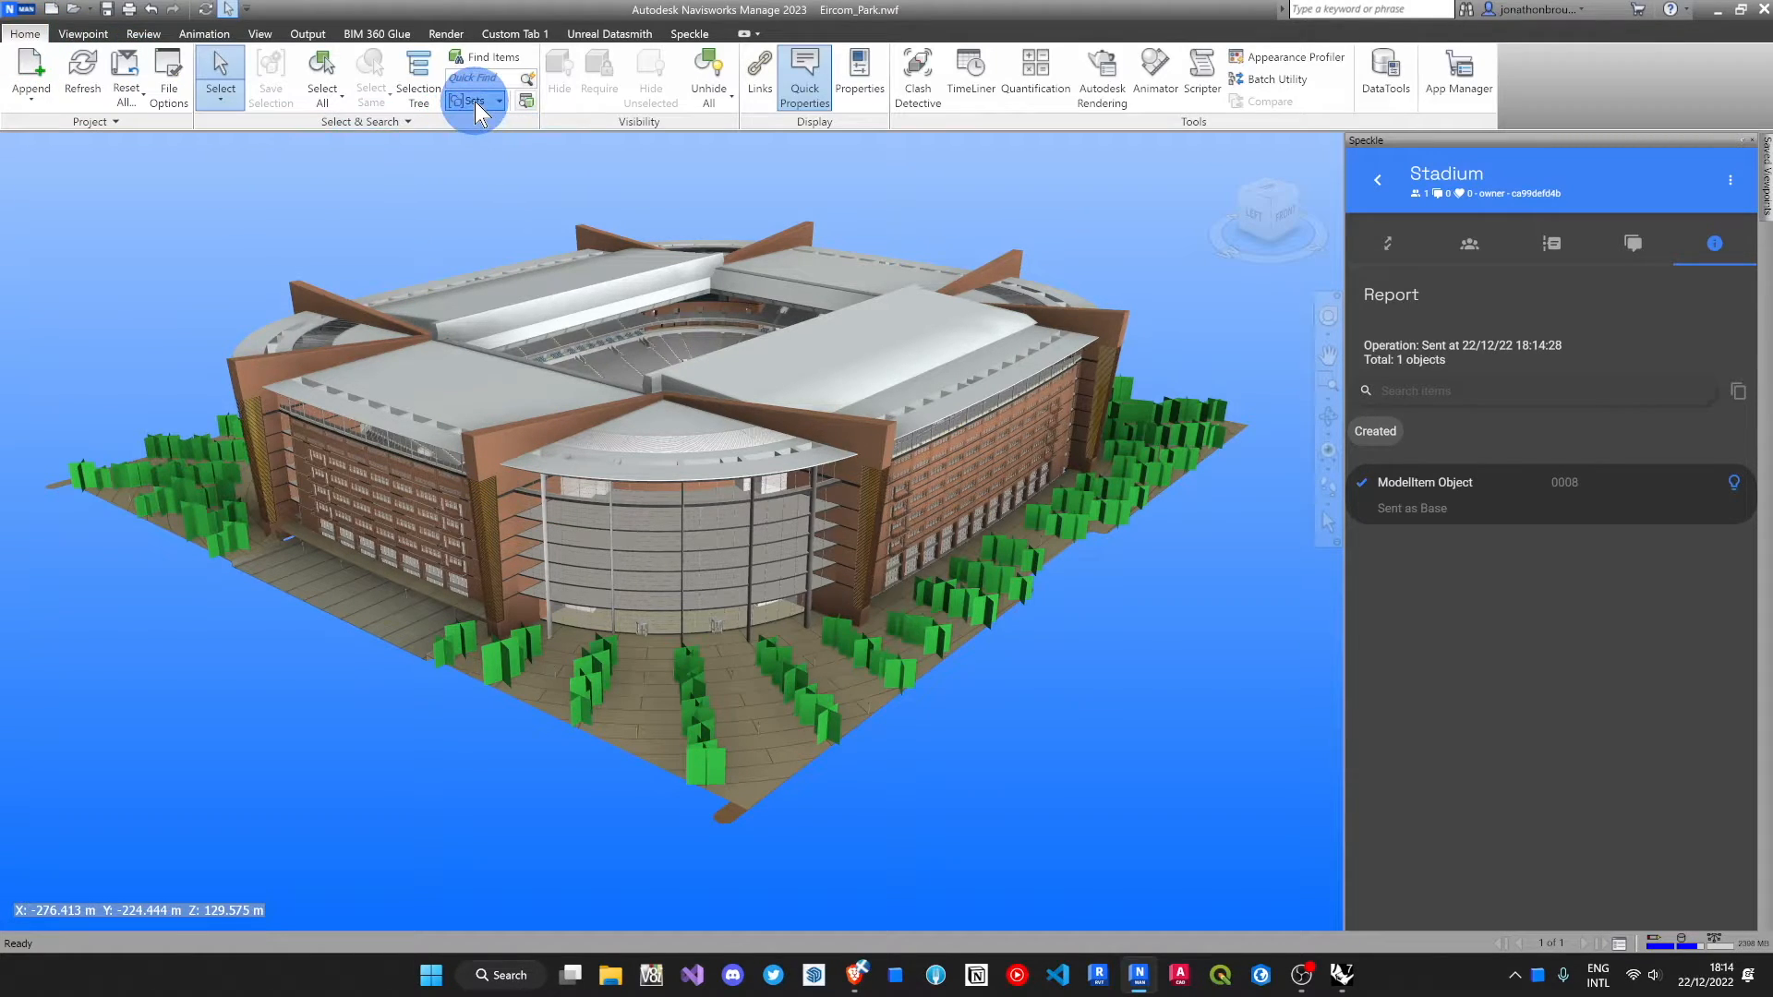
{"action": "left_click", "coordinate": [472, 101]}
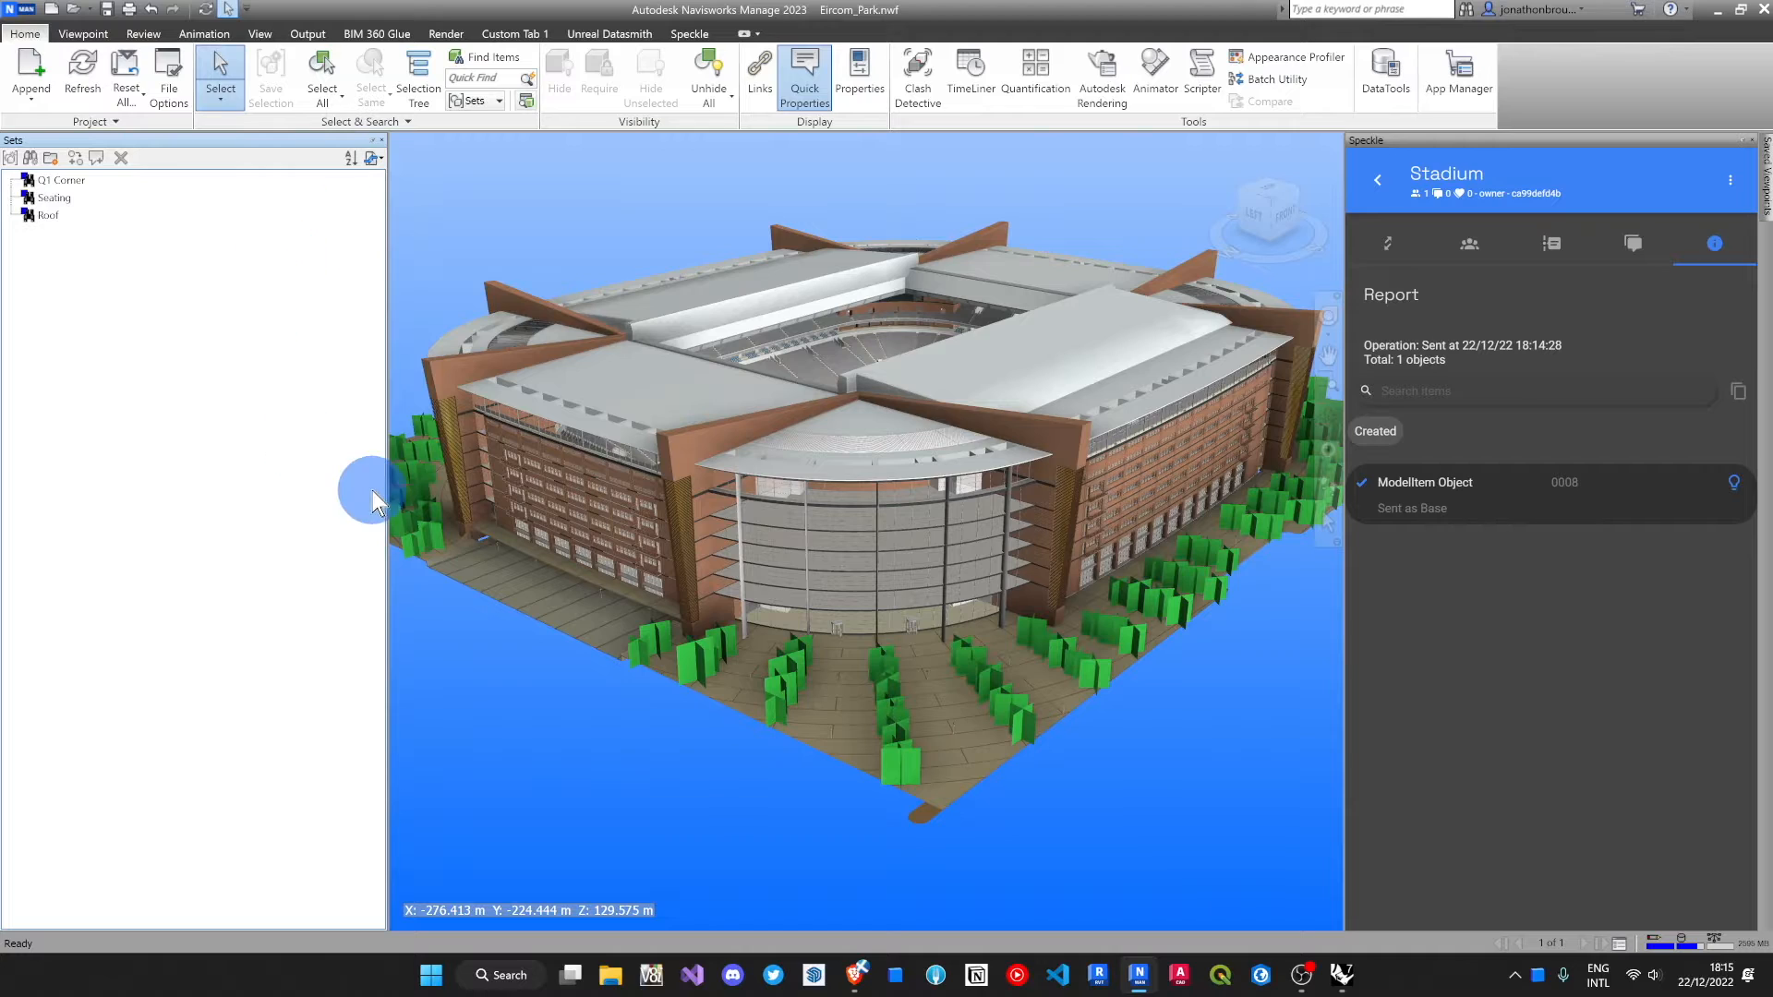
{"action": "mouse_move", "coordinate": [97, 257]}
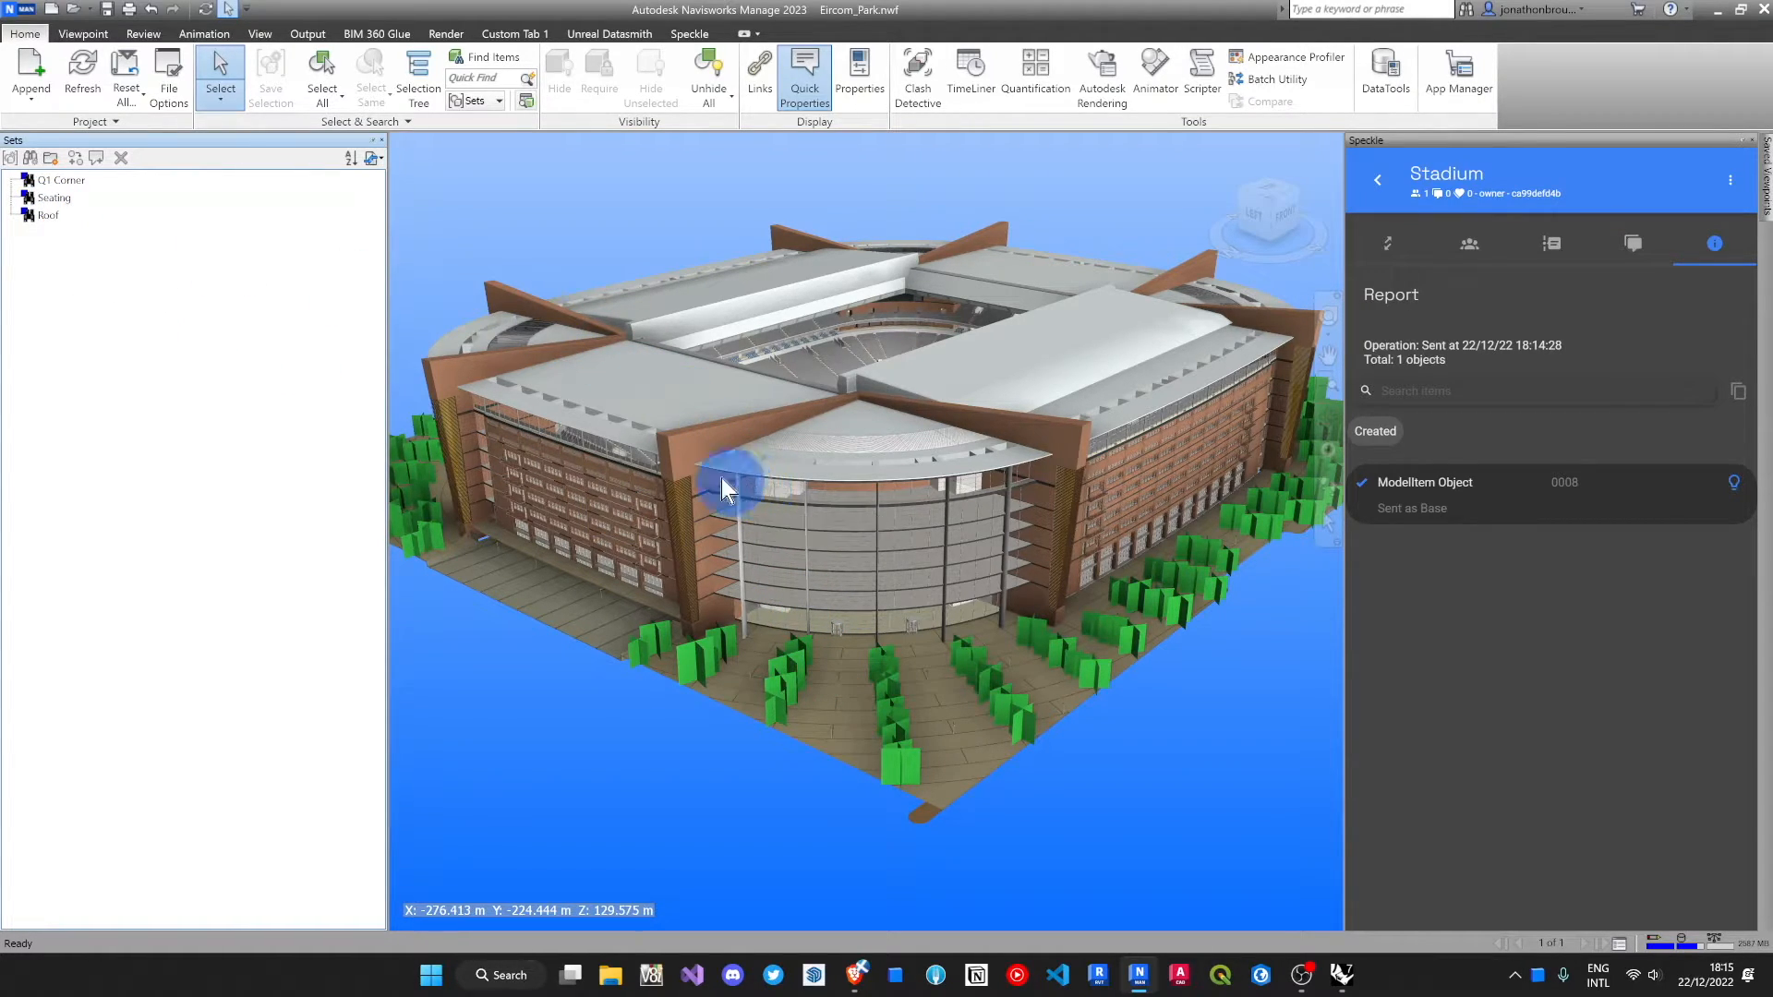
{"action": "mouse_move", "coordinate": [1375, 181]}
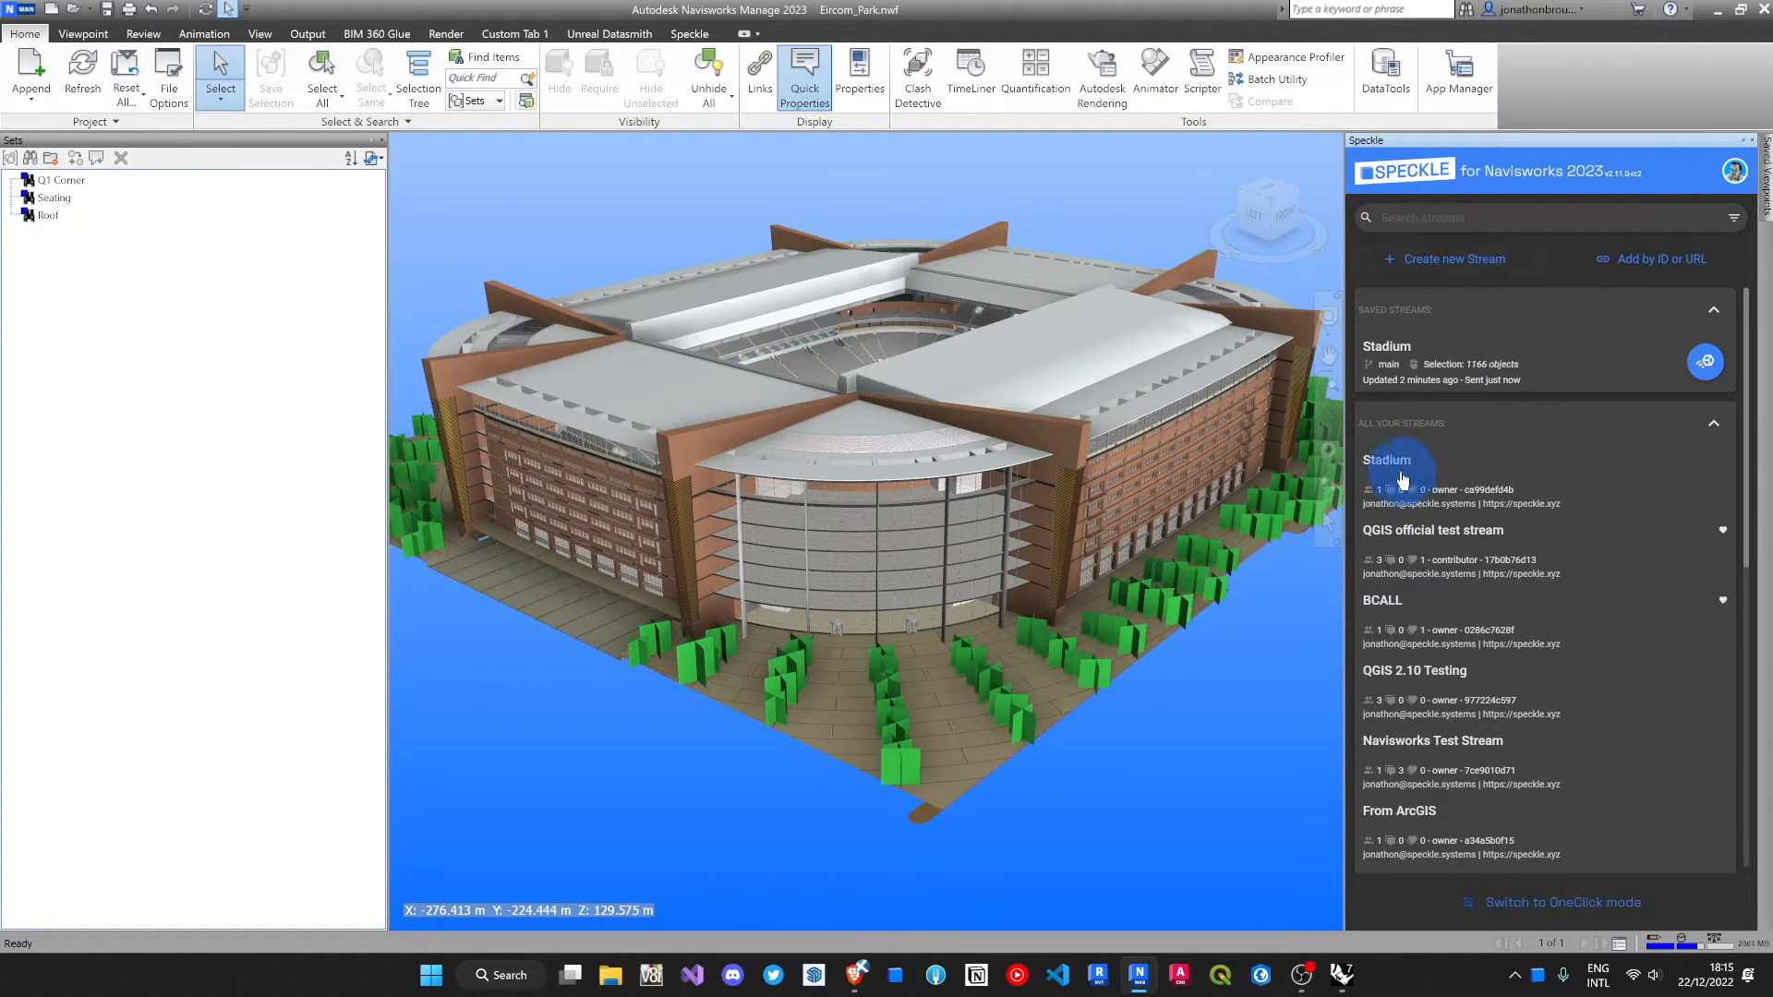
Step: Switch the Stadium stream to Saved Sets and Selections with Seating ticked
{"action": "left_click", "coordinate": [1386, 459]}
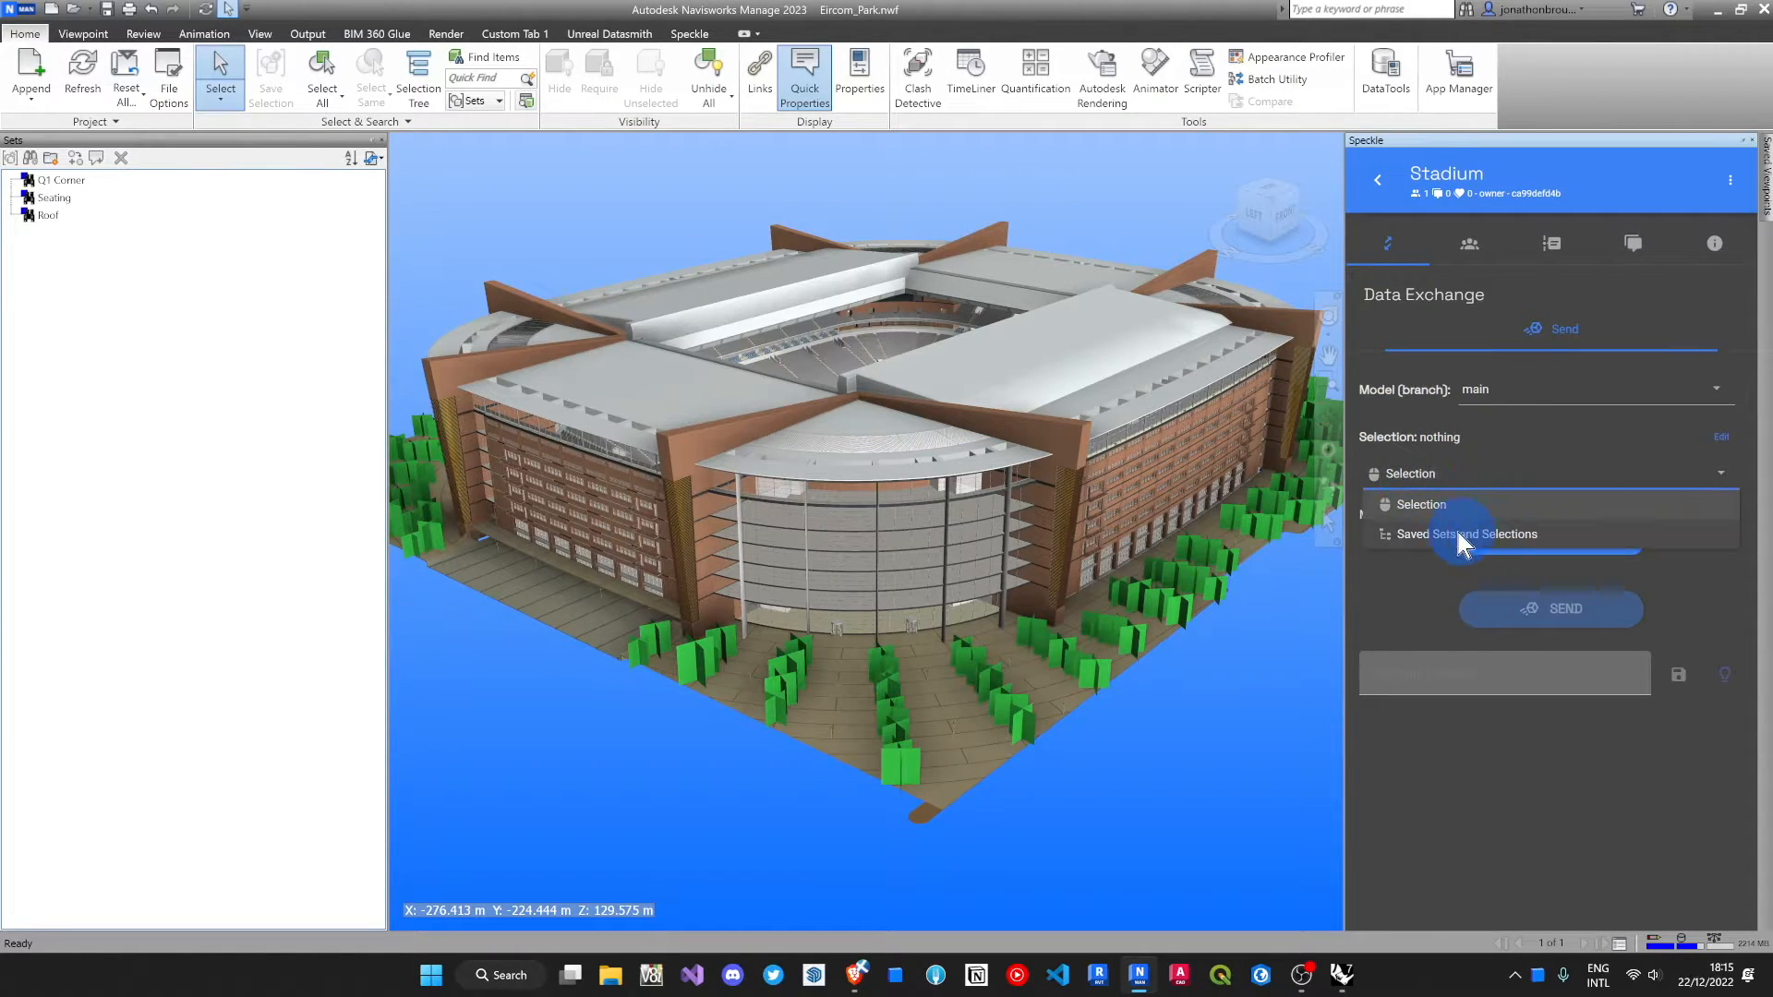
{"action": "left_click", "coordinate": [1473, 533]}
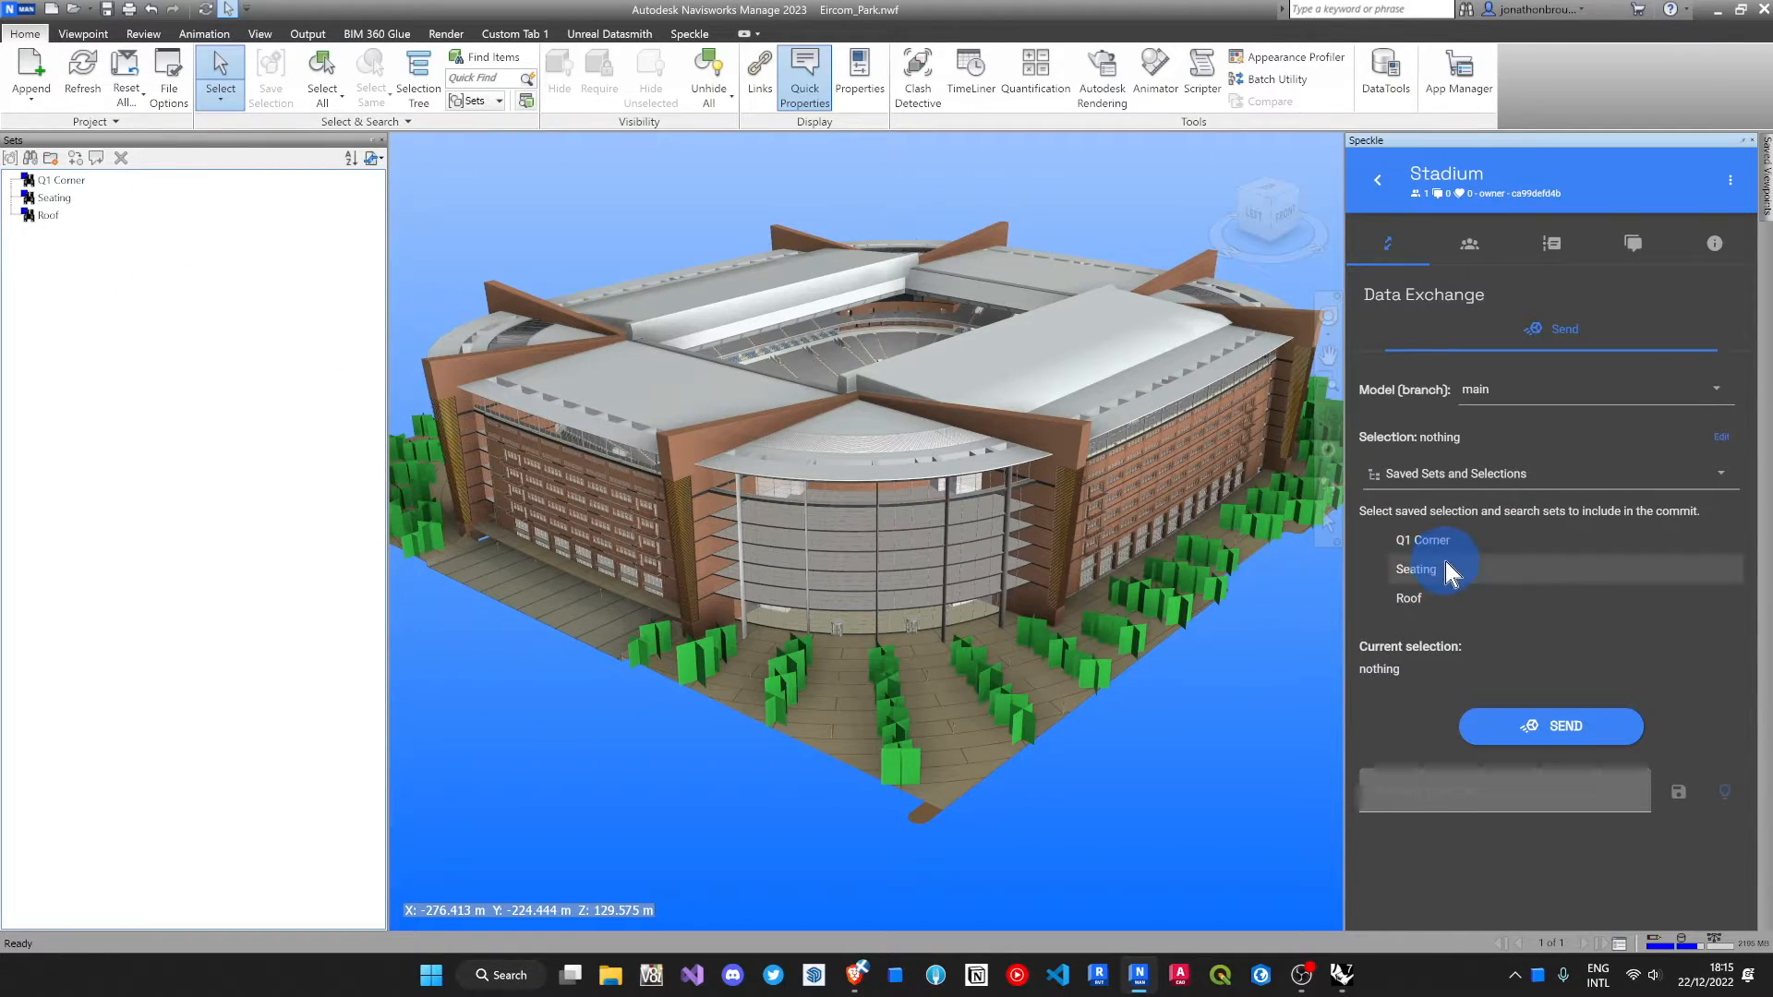
{"action": "left_click", "coordinate": [1417, 569]}
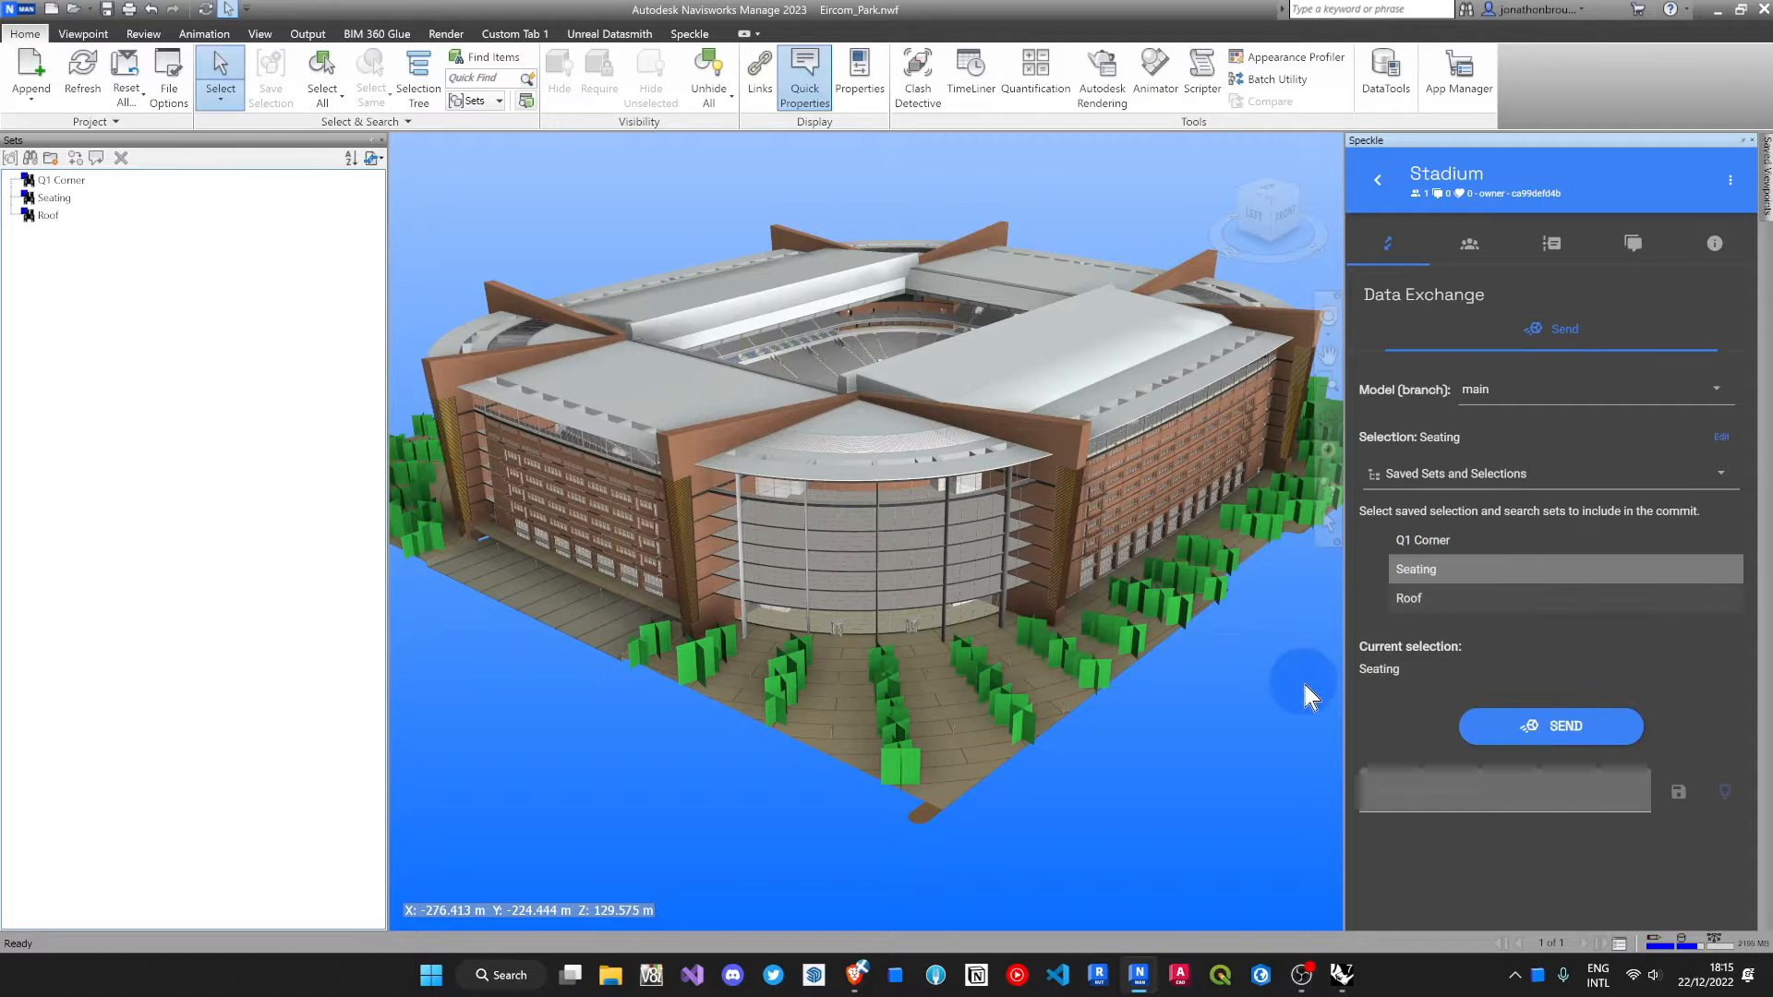
{"action": "left_click", "coordinate": [1550, 726]}
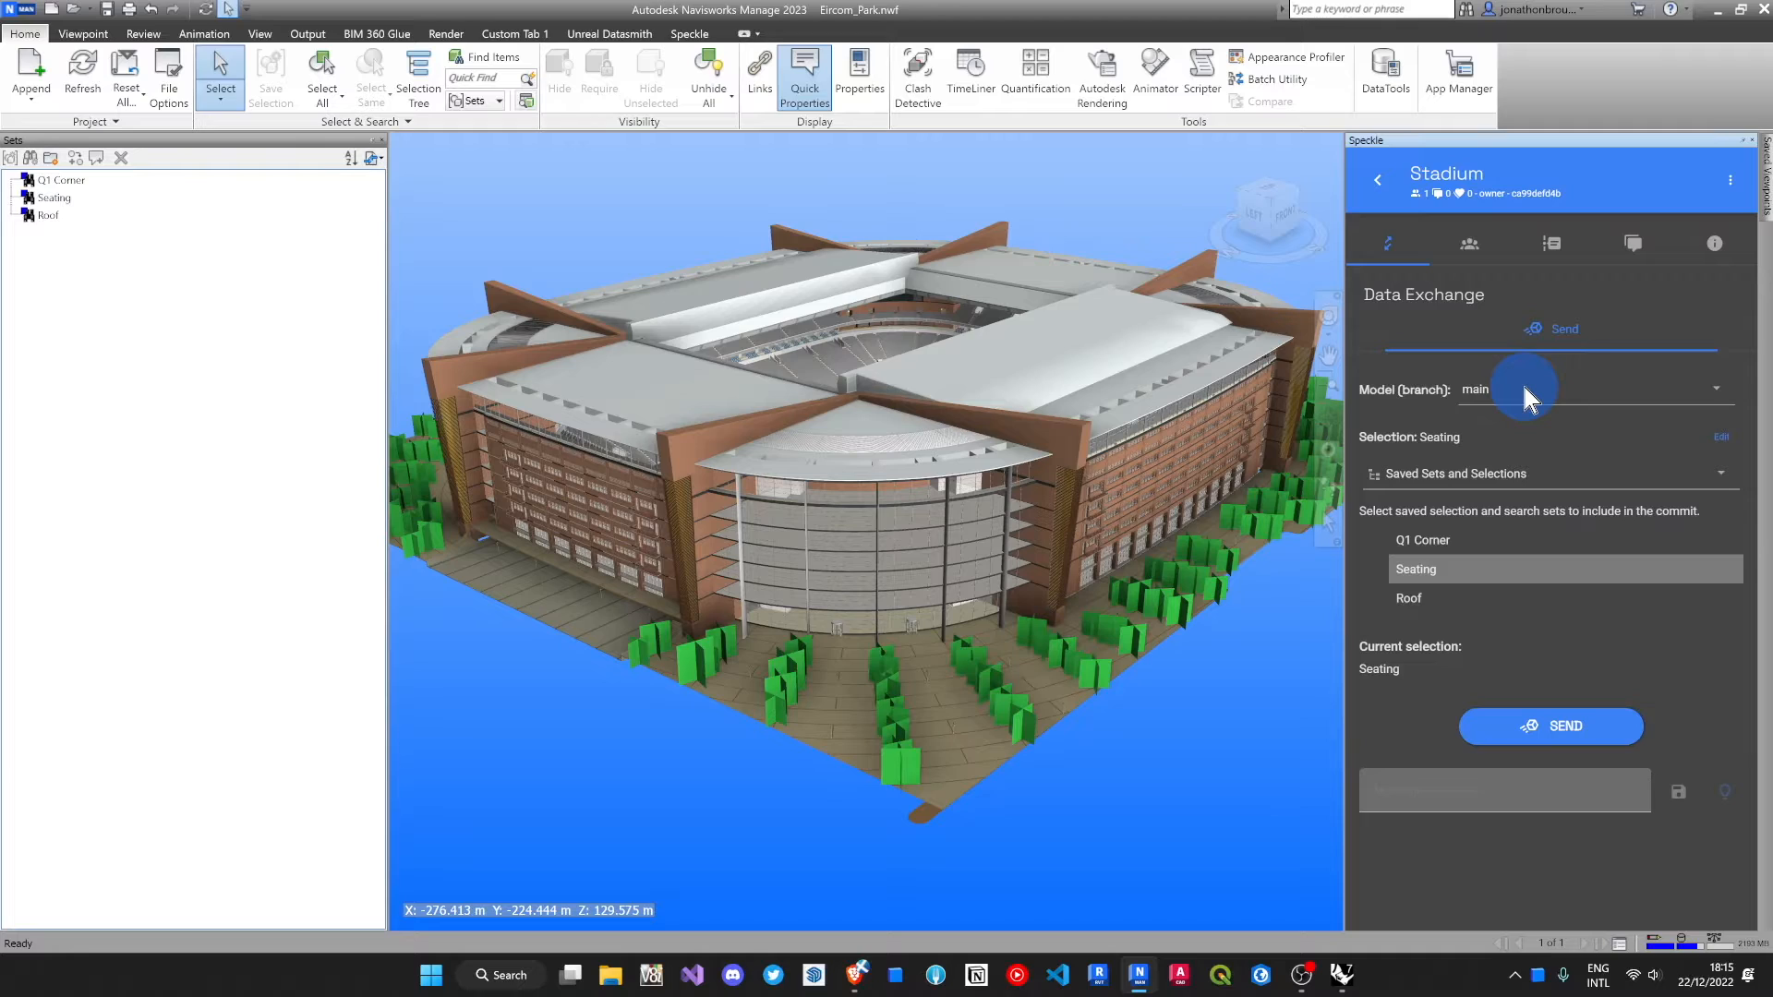
Step: Target the seating branch, save the sender to the file, and send the Seating set
{"action": "left_click", "coordinate": [1588, 389]}
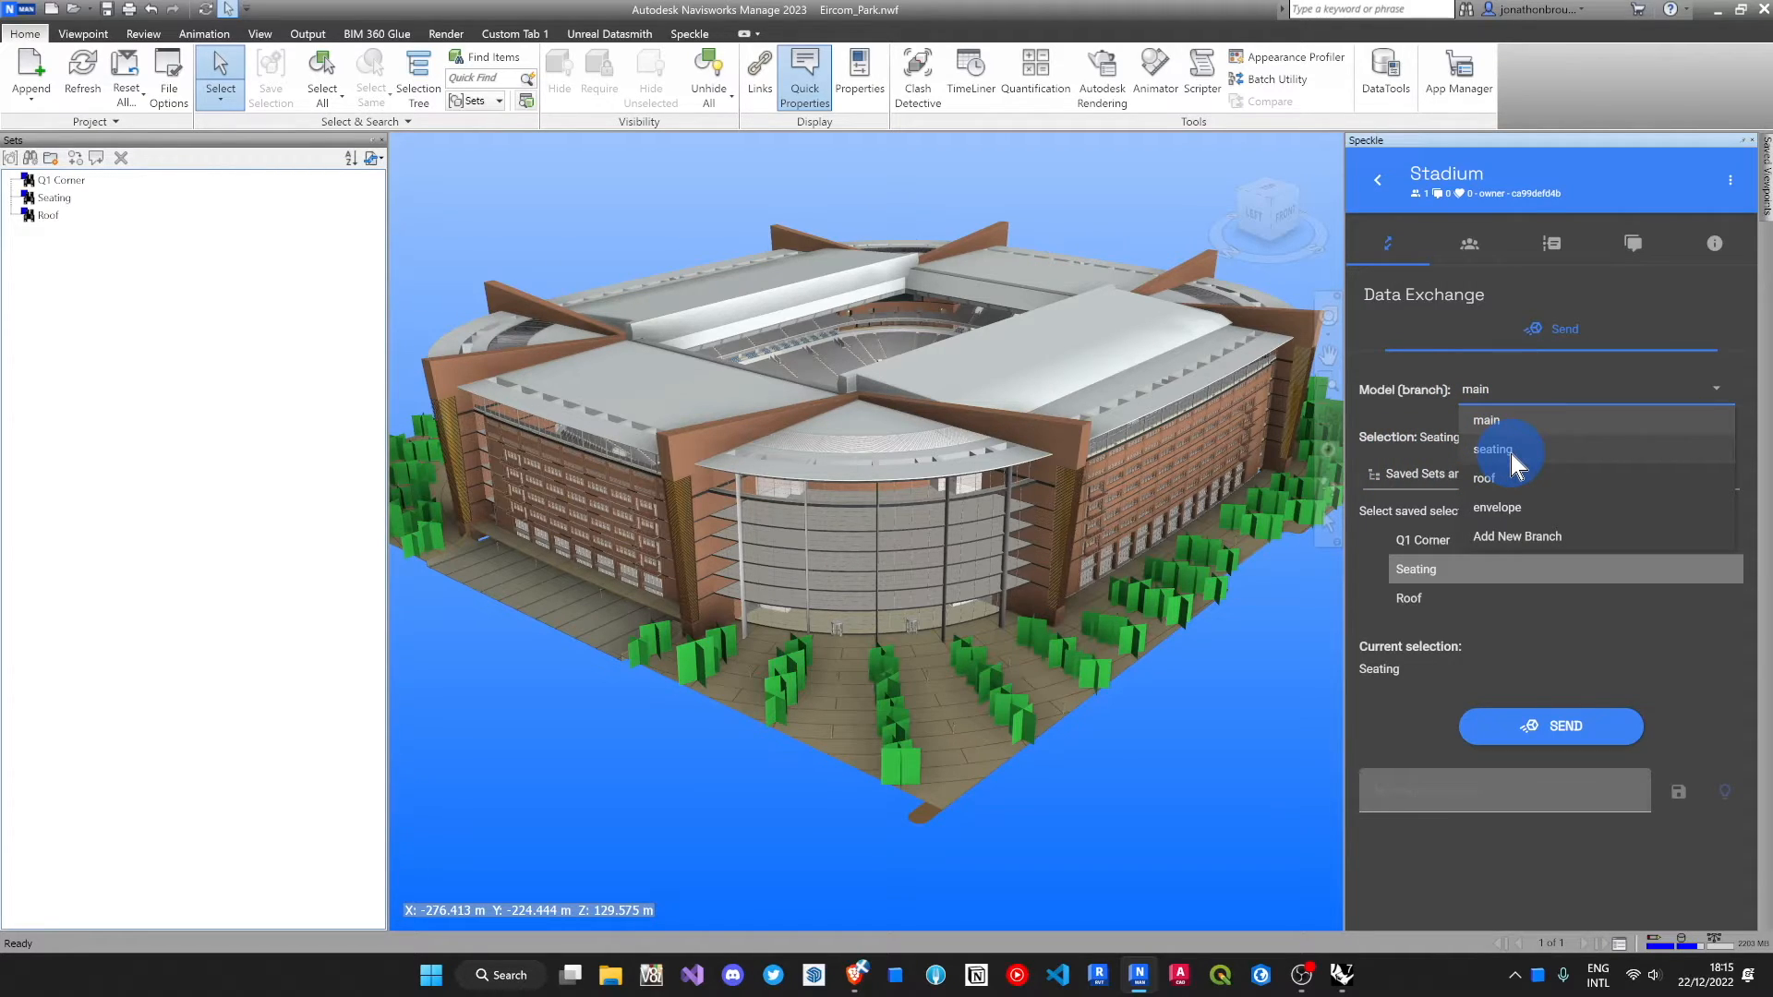
{"action": "left_click", "coordinate": [1495, 449]}
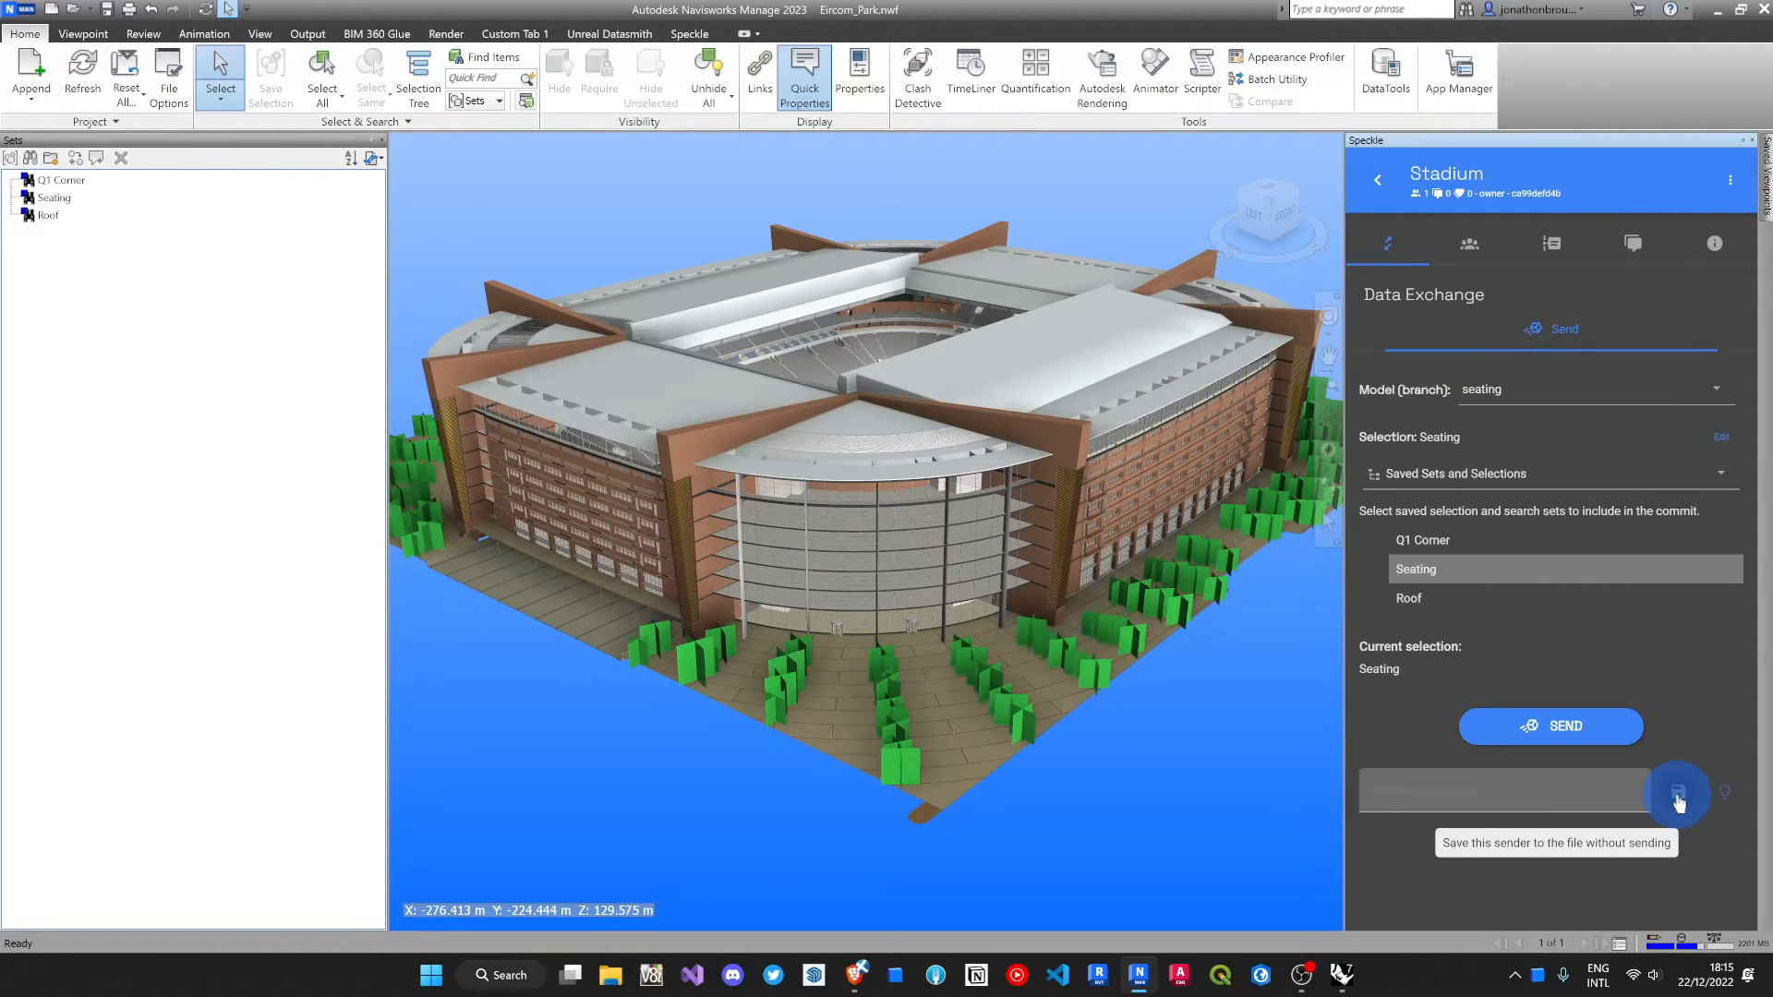
{"action": "left_click", "coordinate": [1678, 792]}
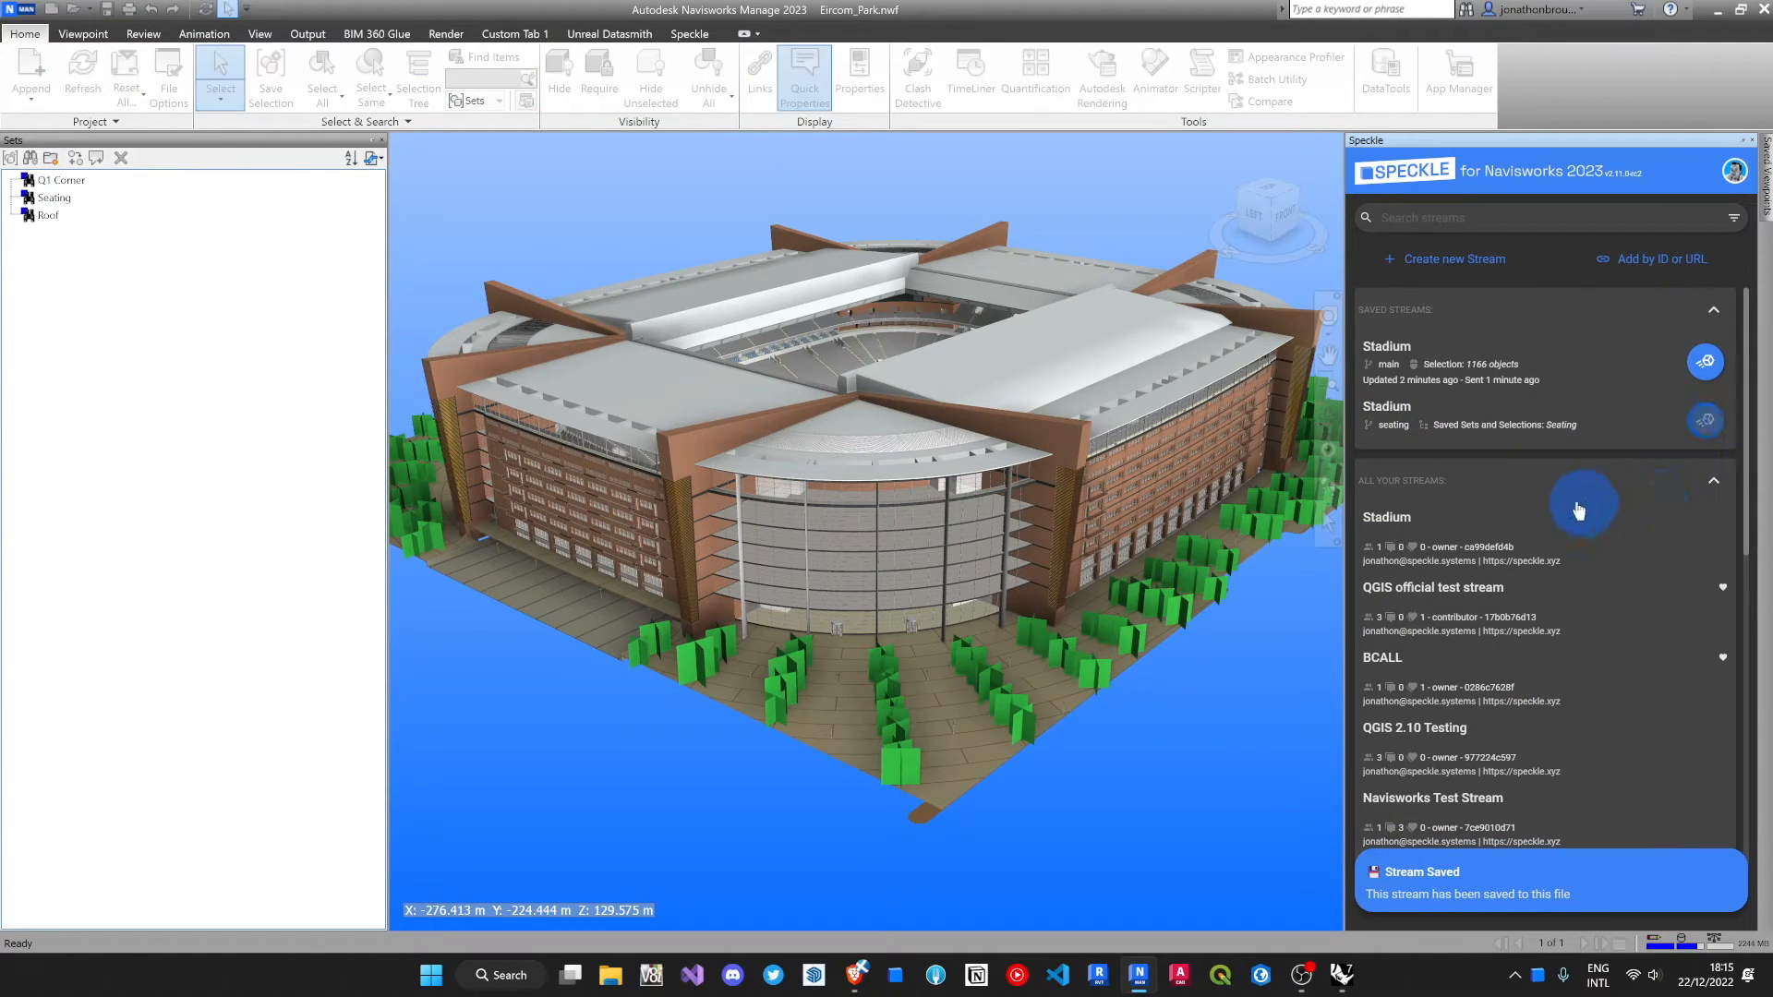
{"action": "left_click", "coordinate": [1705, 362]}
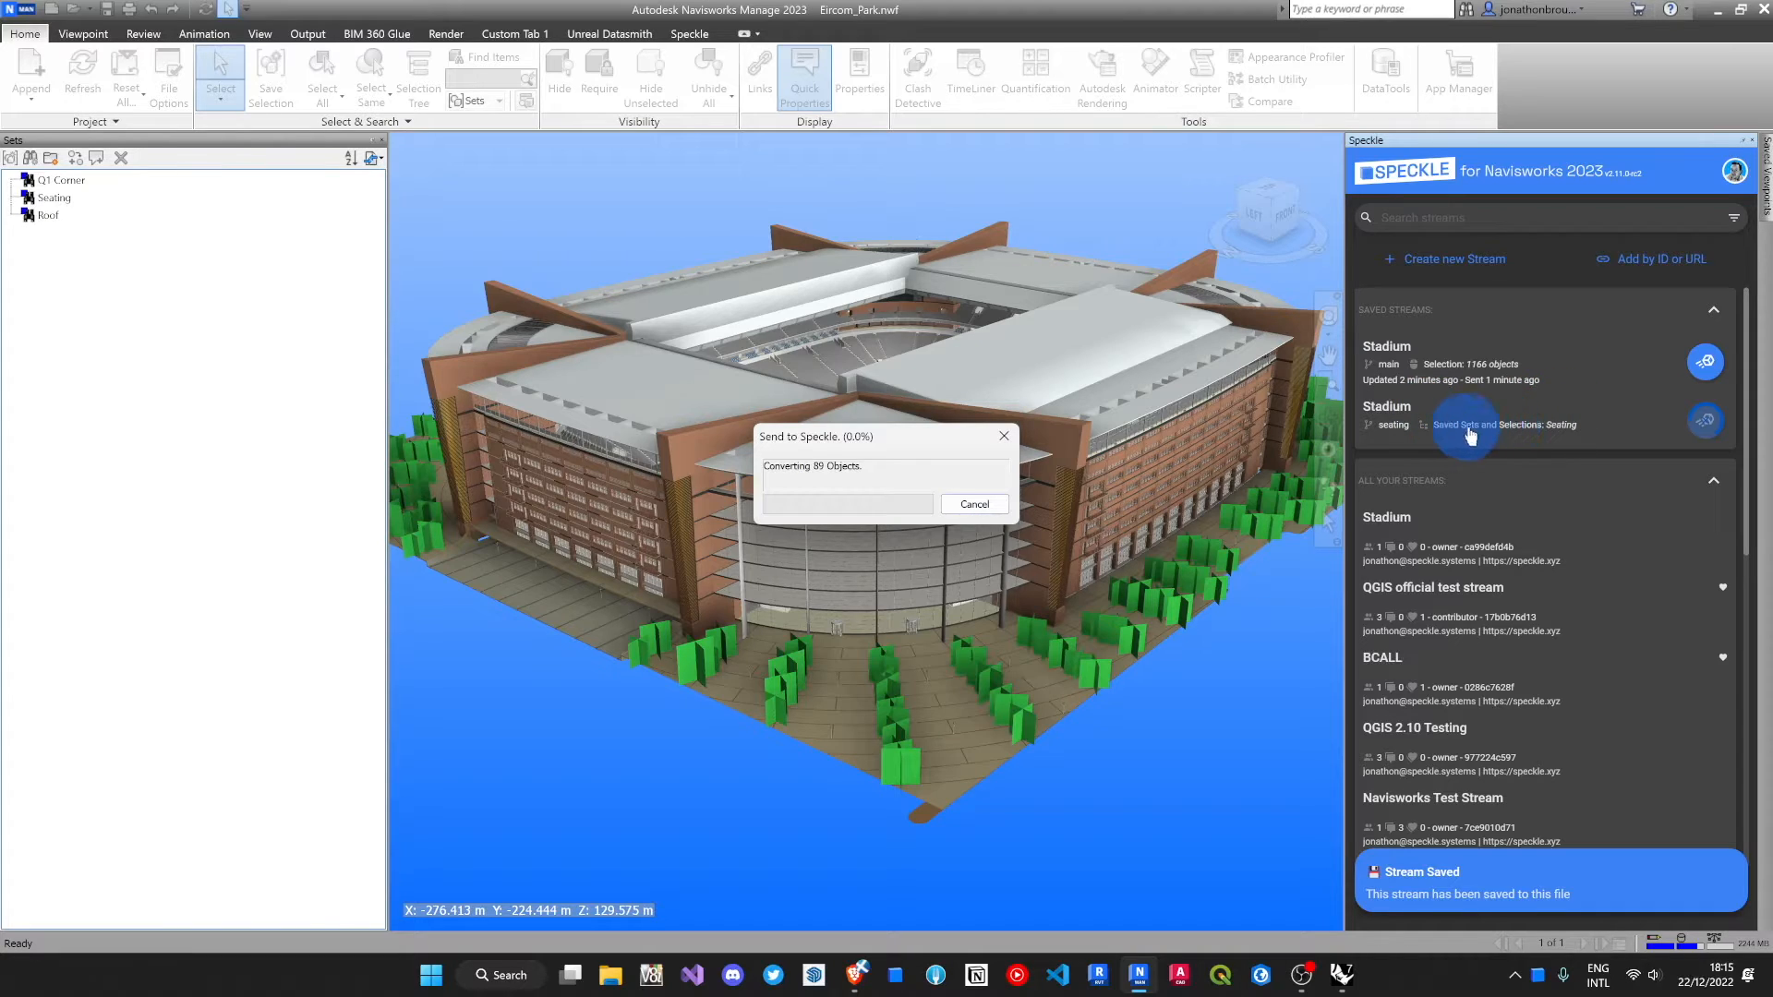
{"action": "mouse_move", "coordinate": [1600, 427]}
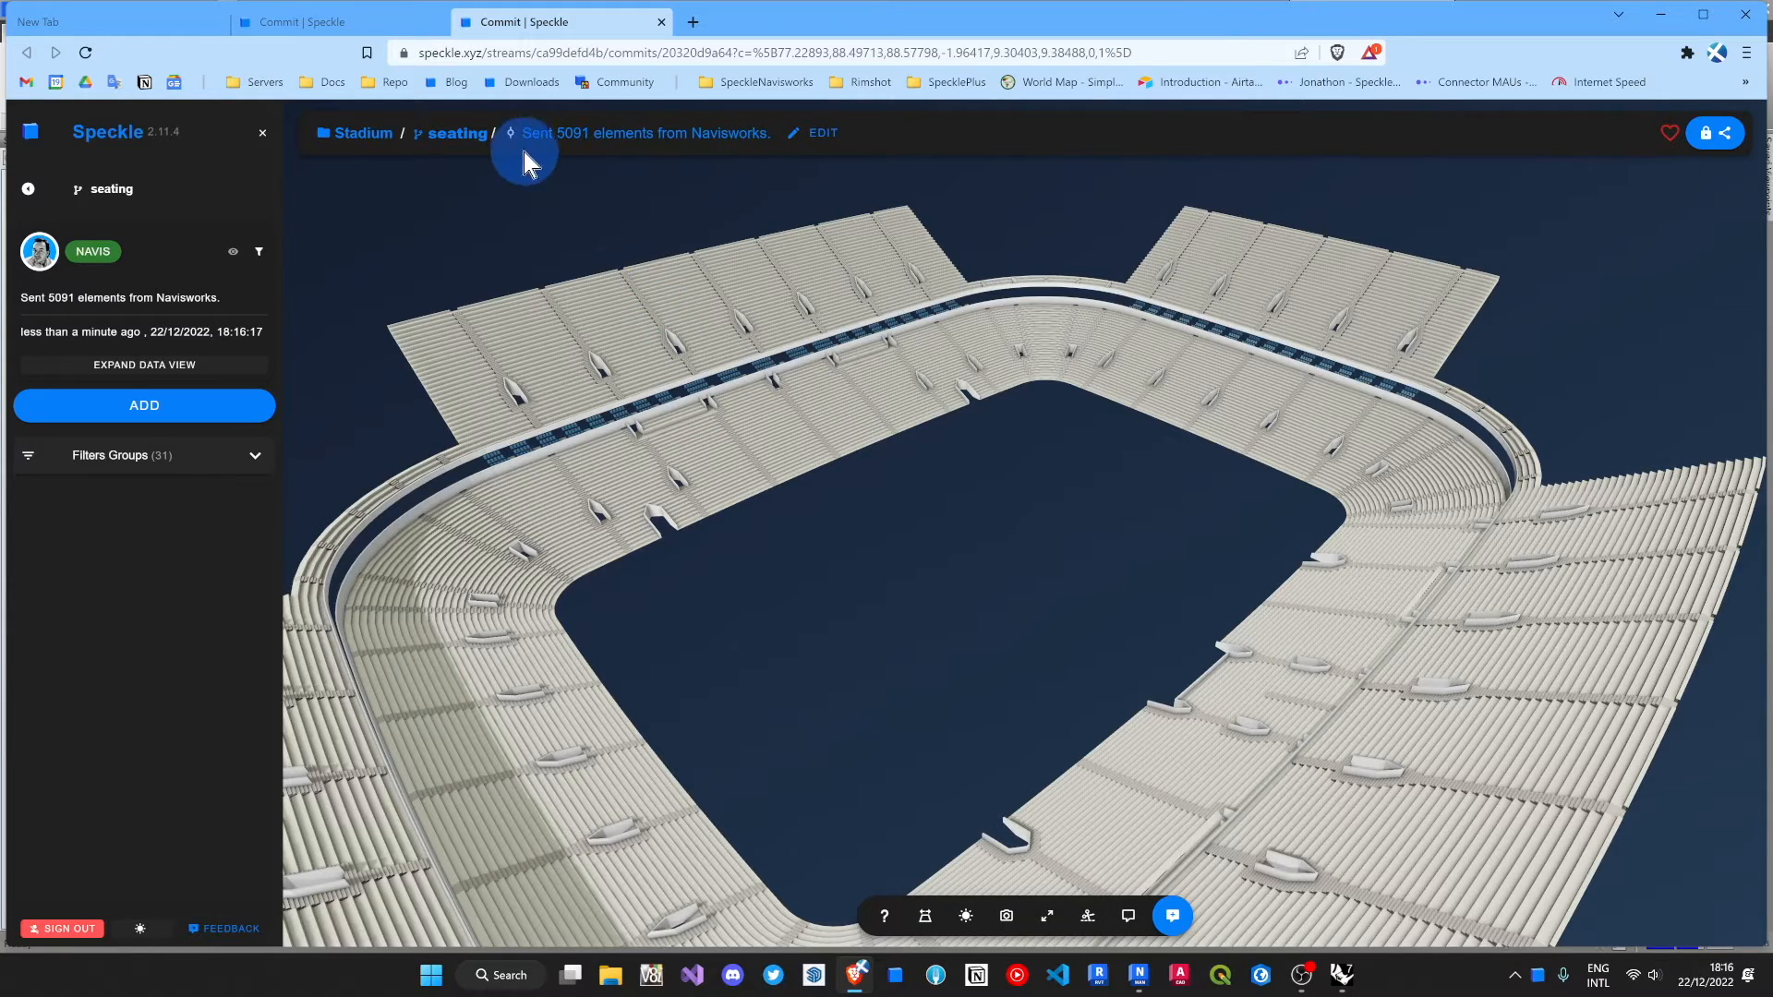
{"action": "mouse_move", "coordinate": [912, 533]}
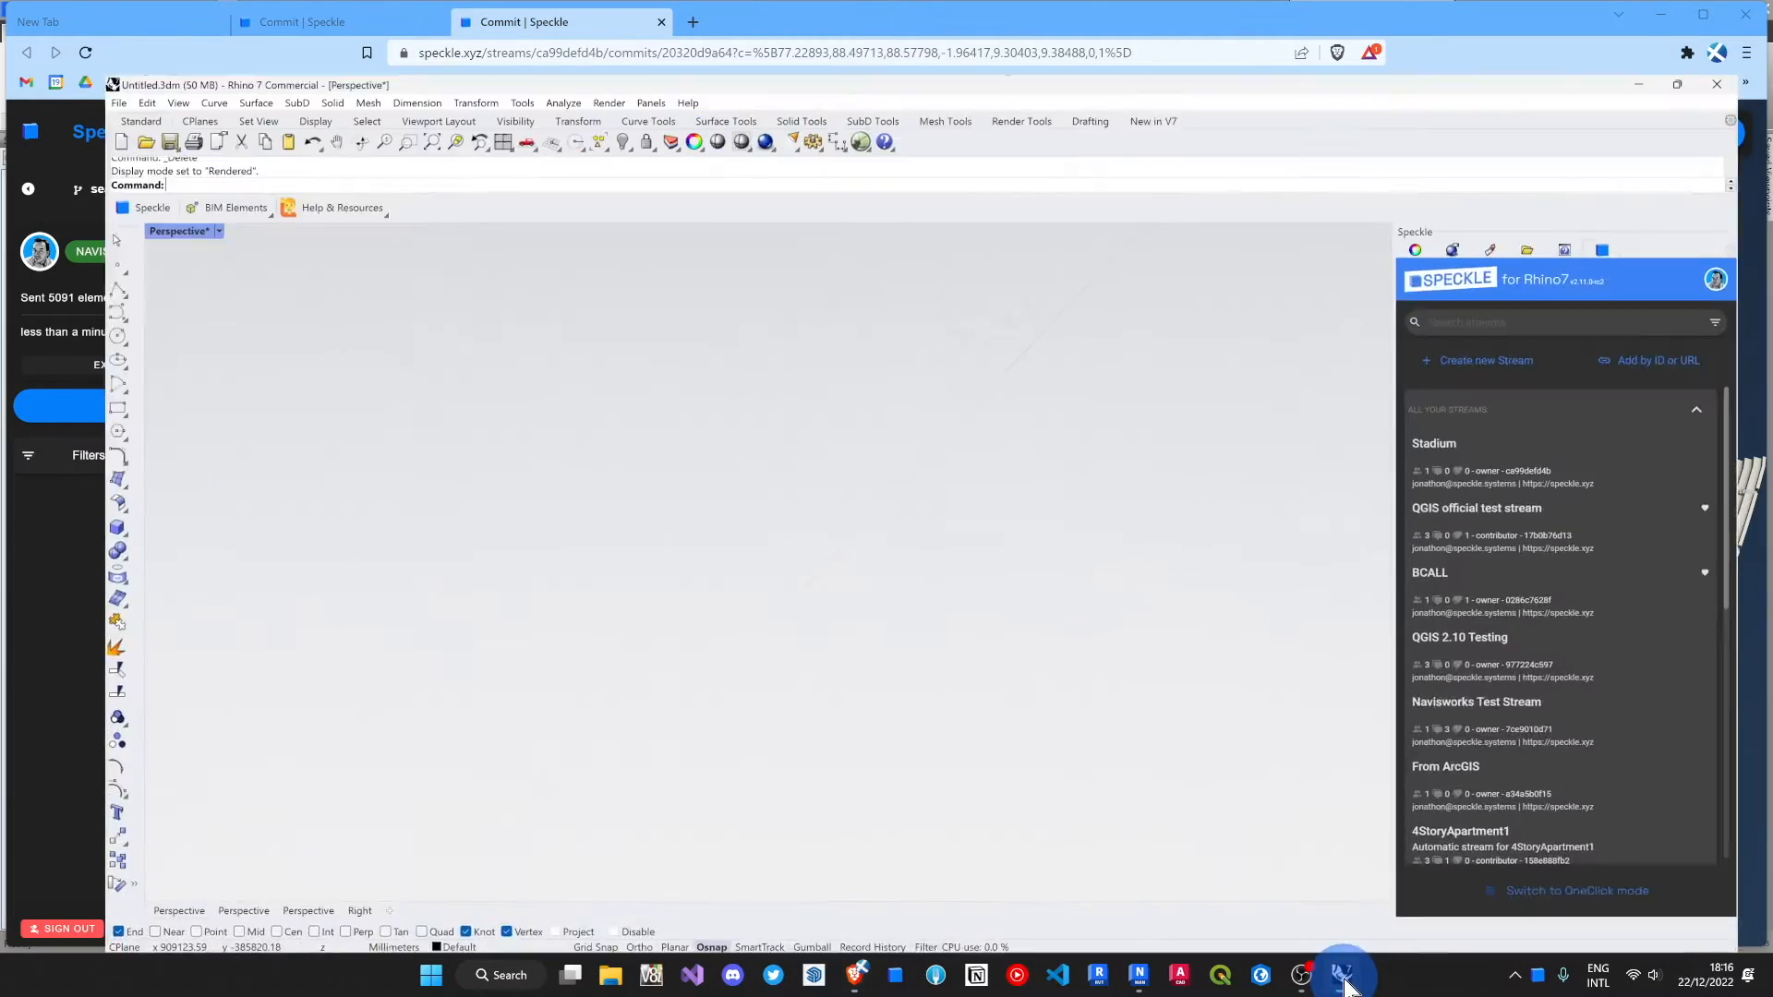
Step: In Rhino, receive the Stadium stream's seating branch to load the seating bowl
{"action": "left_click", "coordinate": [1434, 442]}
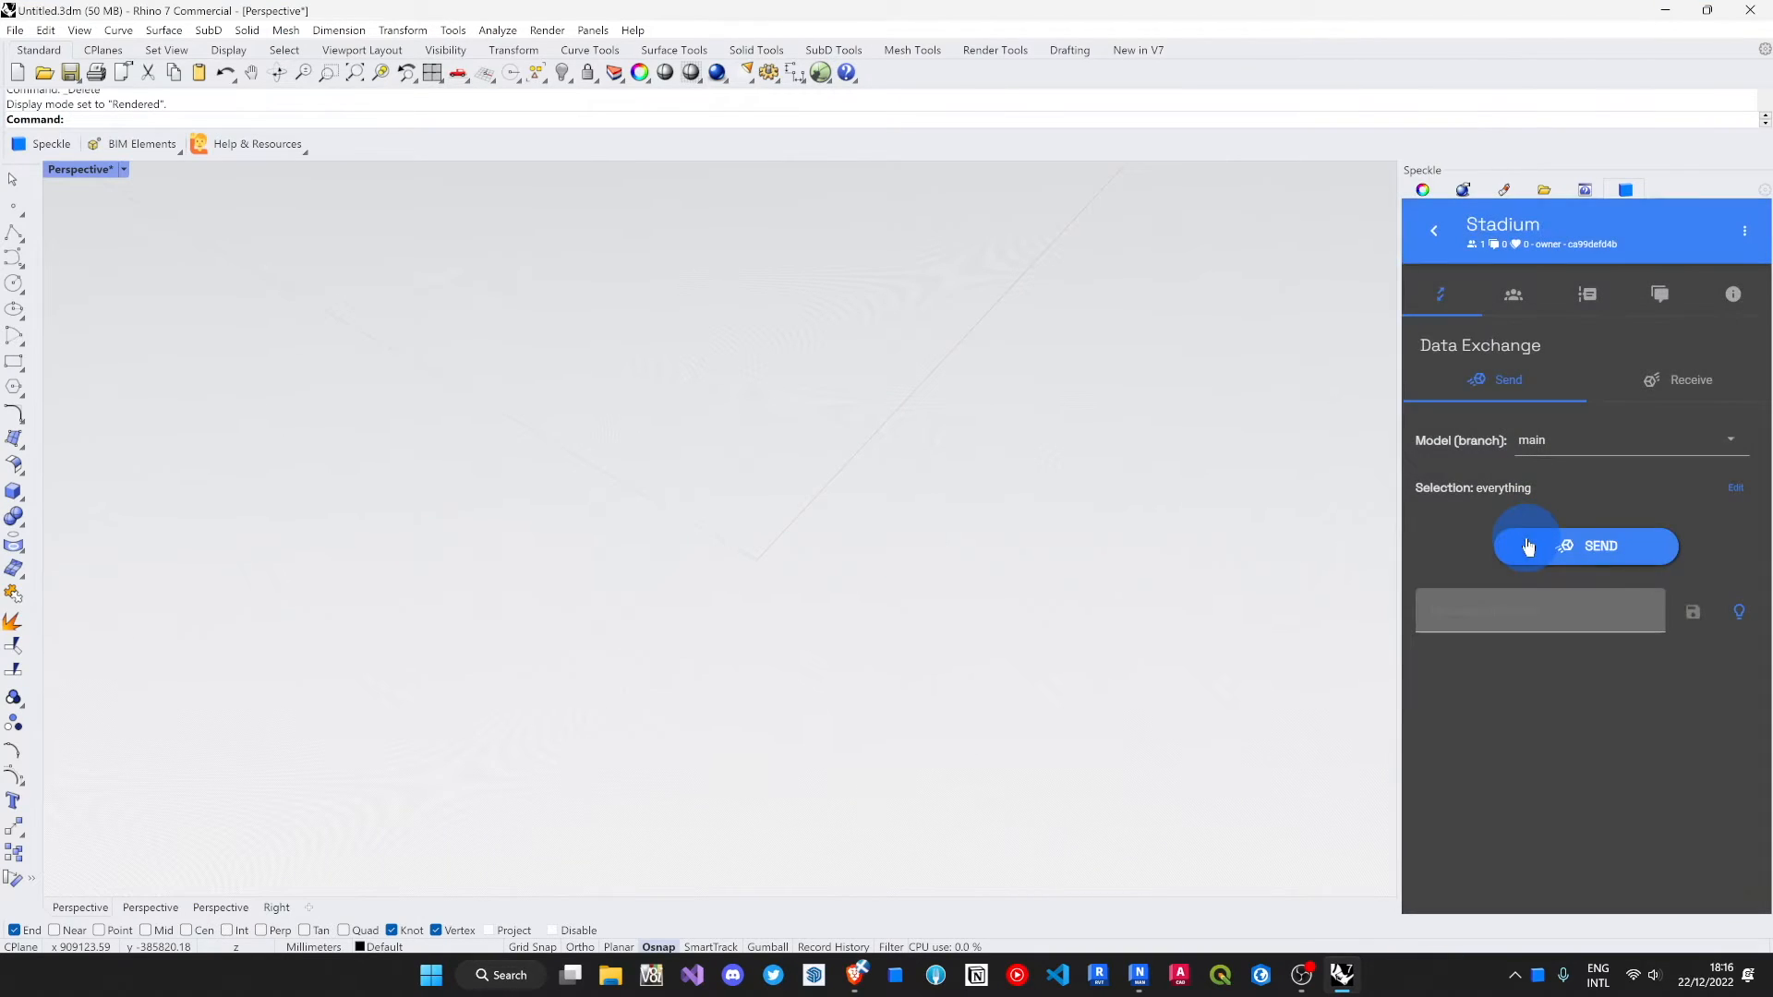
{"action": "left_click", "coordinate": [1690, 379]}
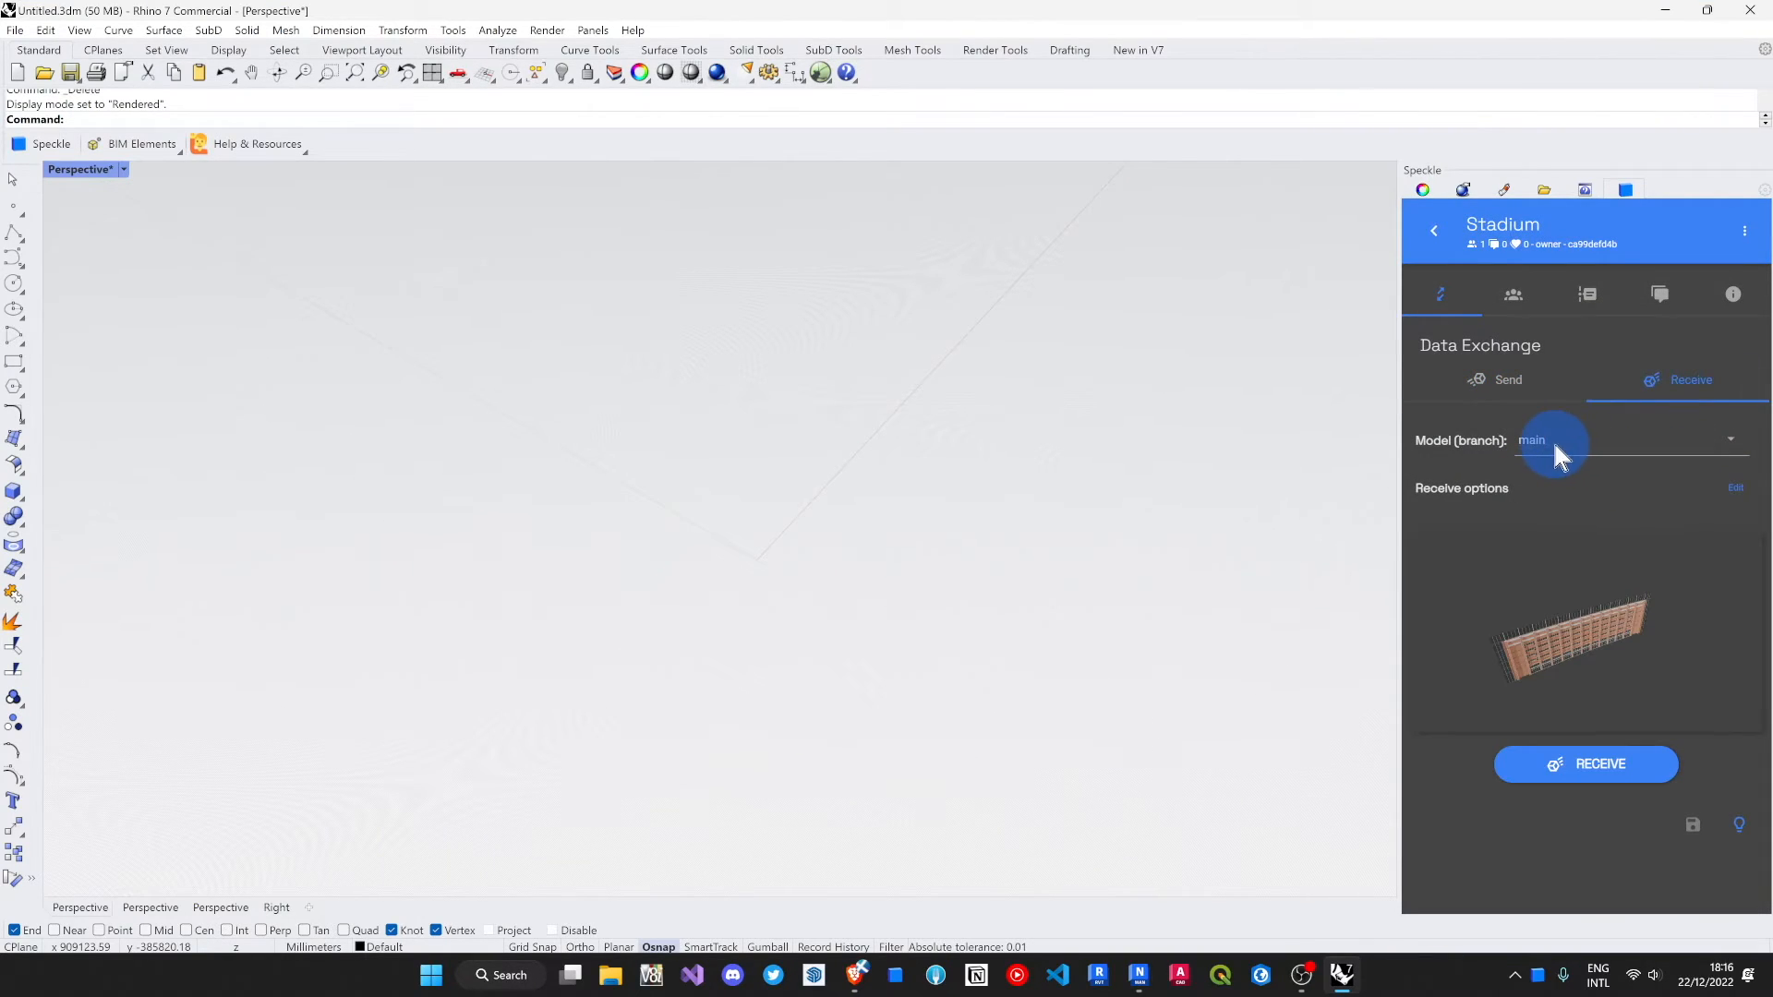
{"action": "left_click", "coordinate": [1627, 439]}
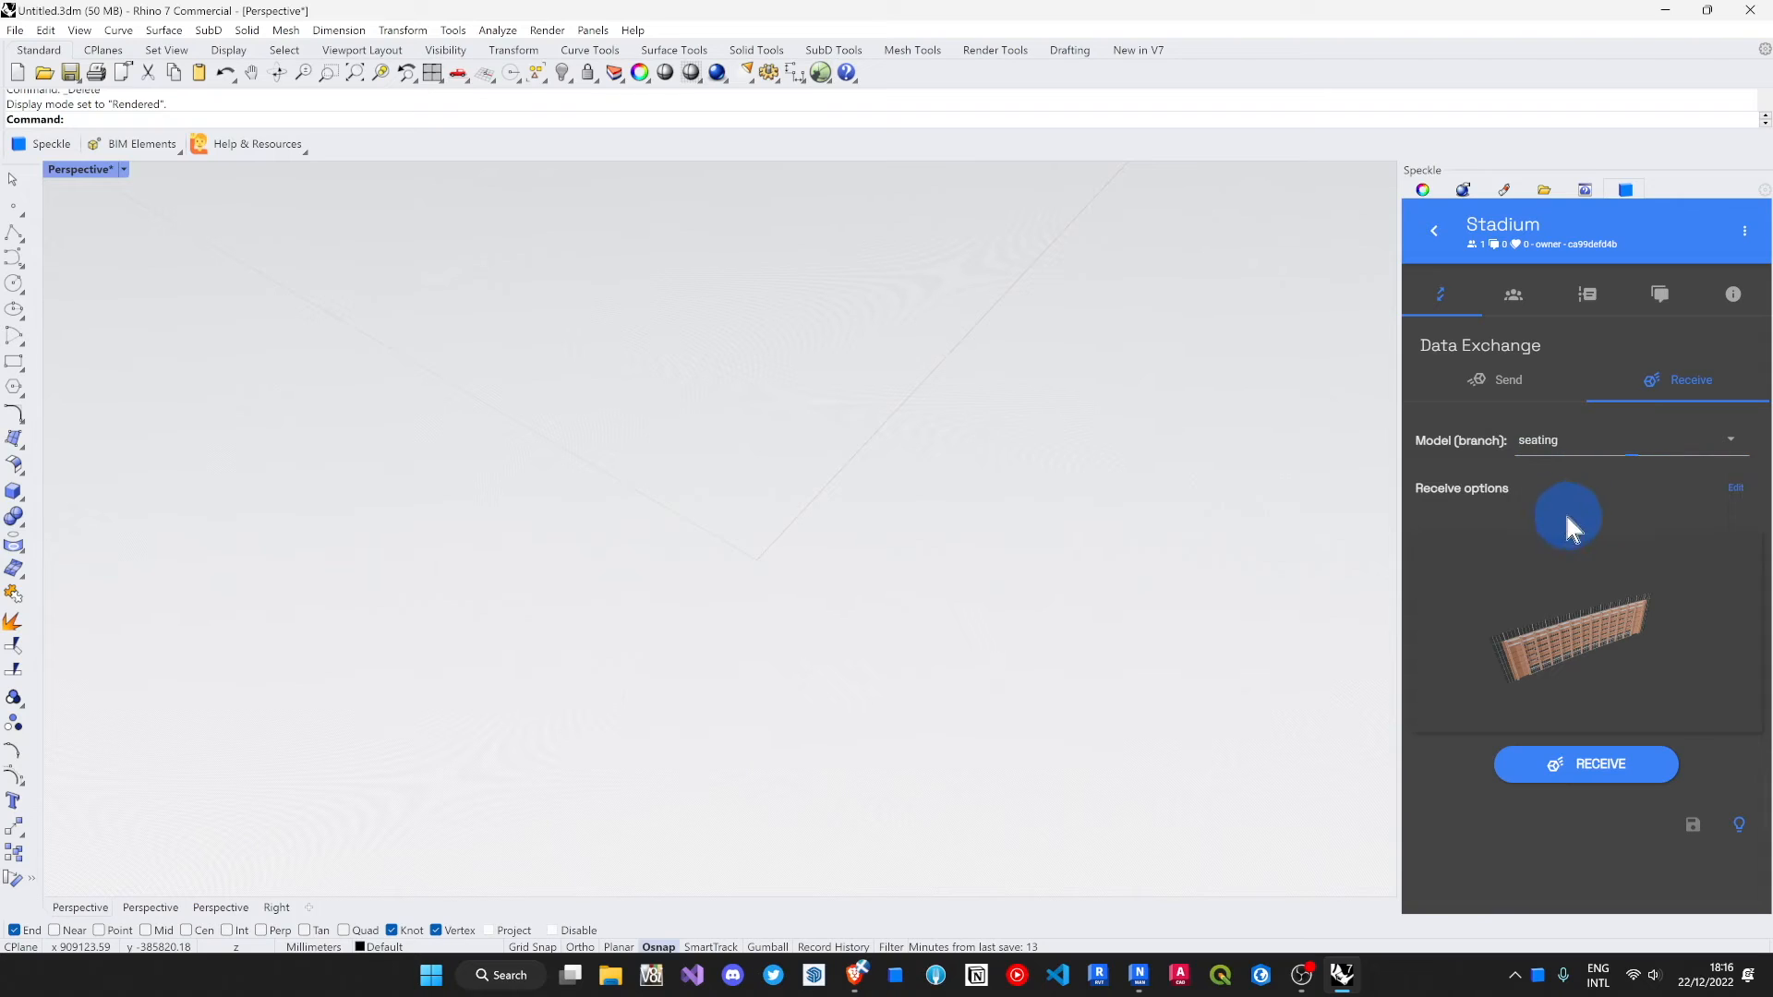
{"action": "left_click", "coordinate": [1585, 764]}
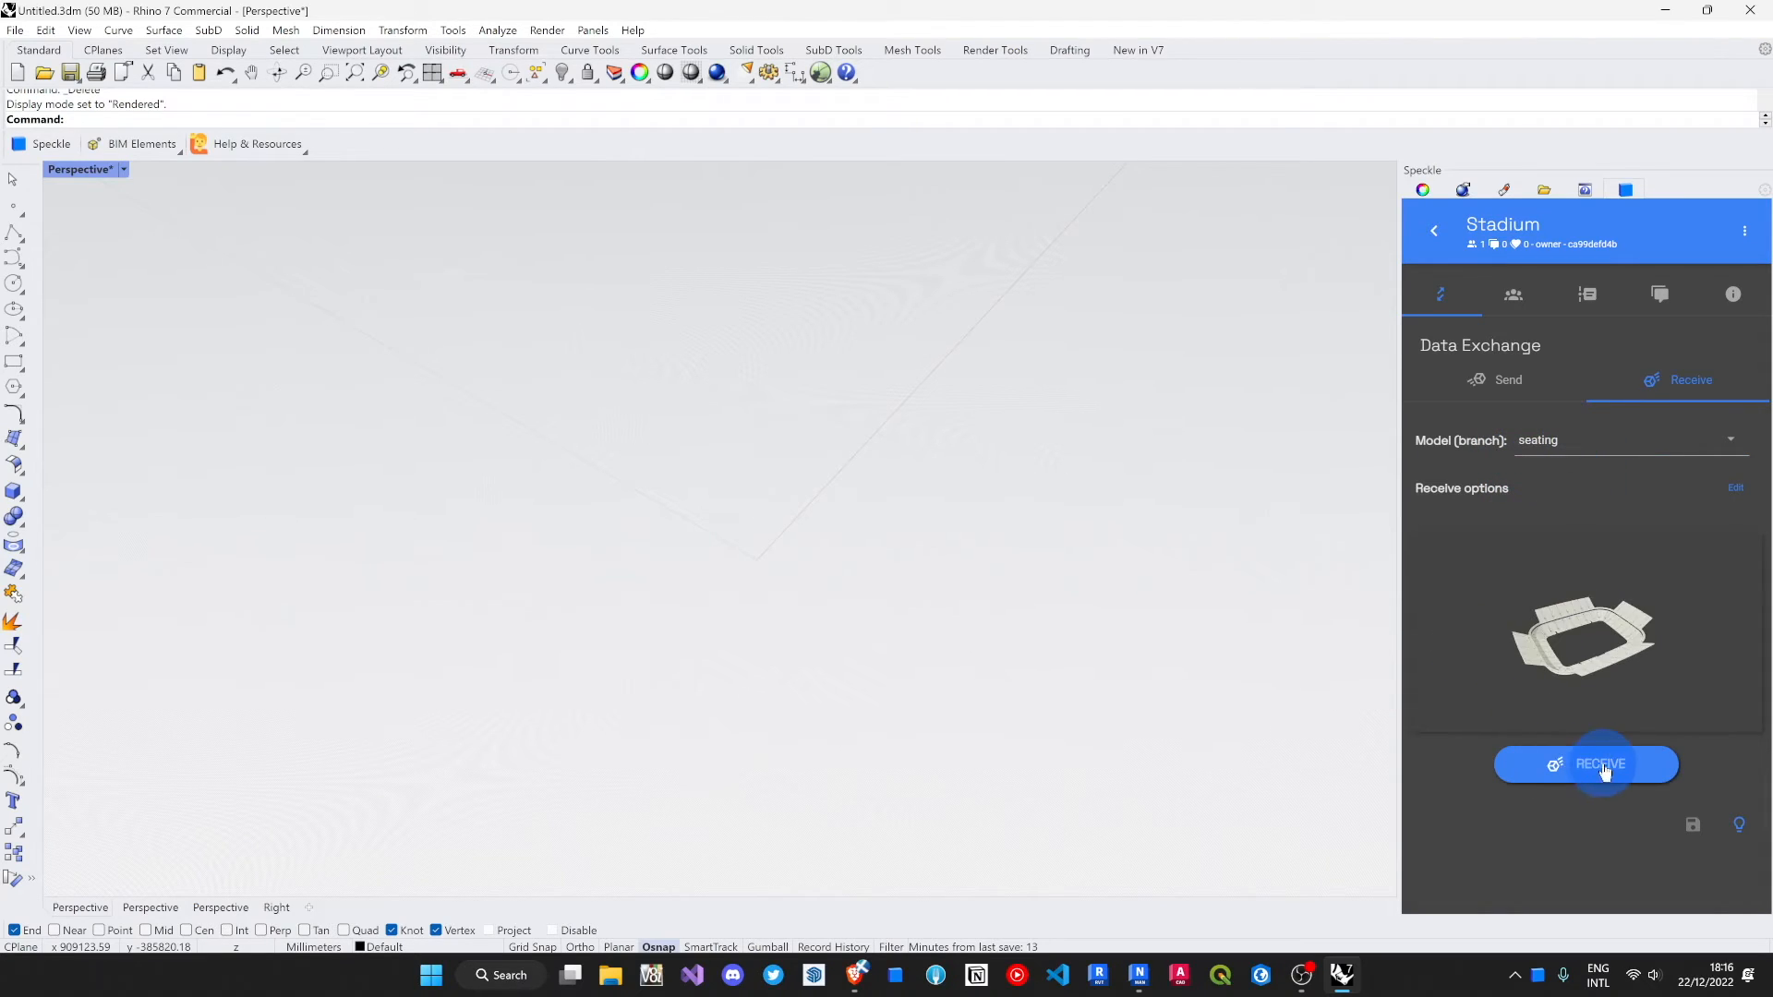
{"action": "left_click", "coordinate": [1585, 763]}
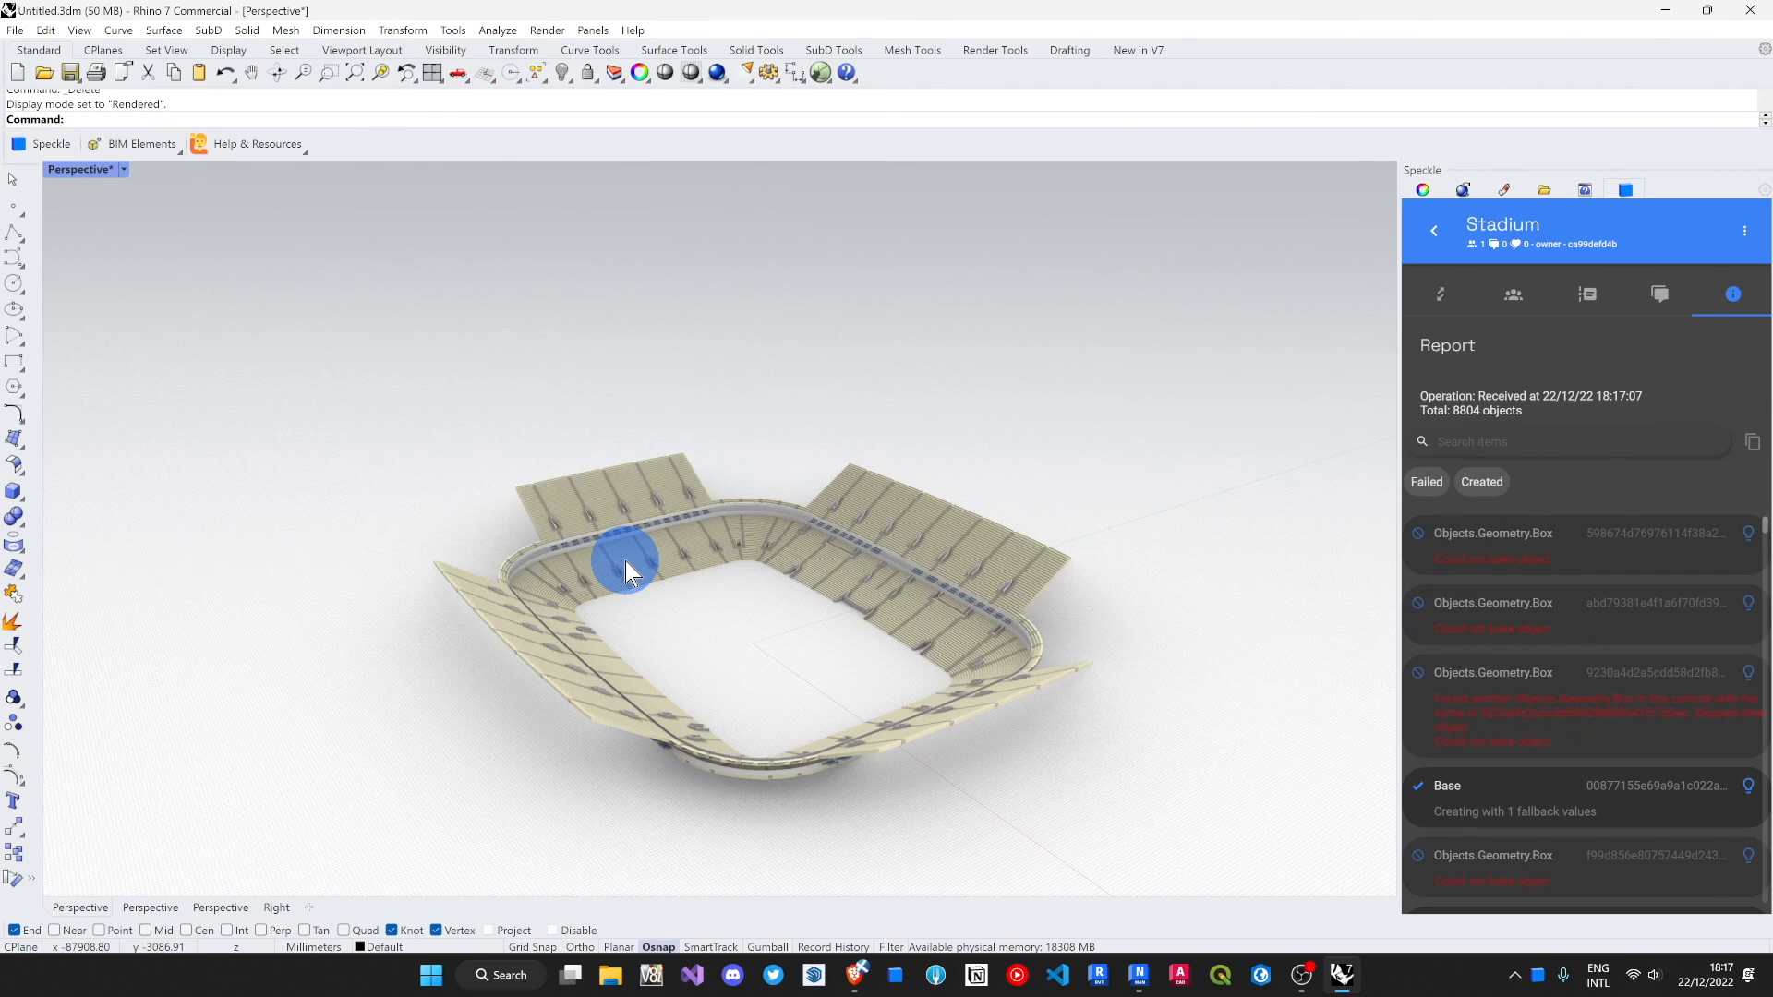
{"action": "mouse_move", "coordinate": [831, 554]}
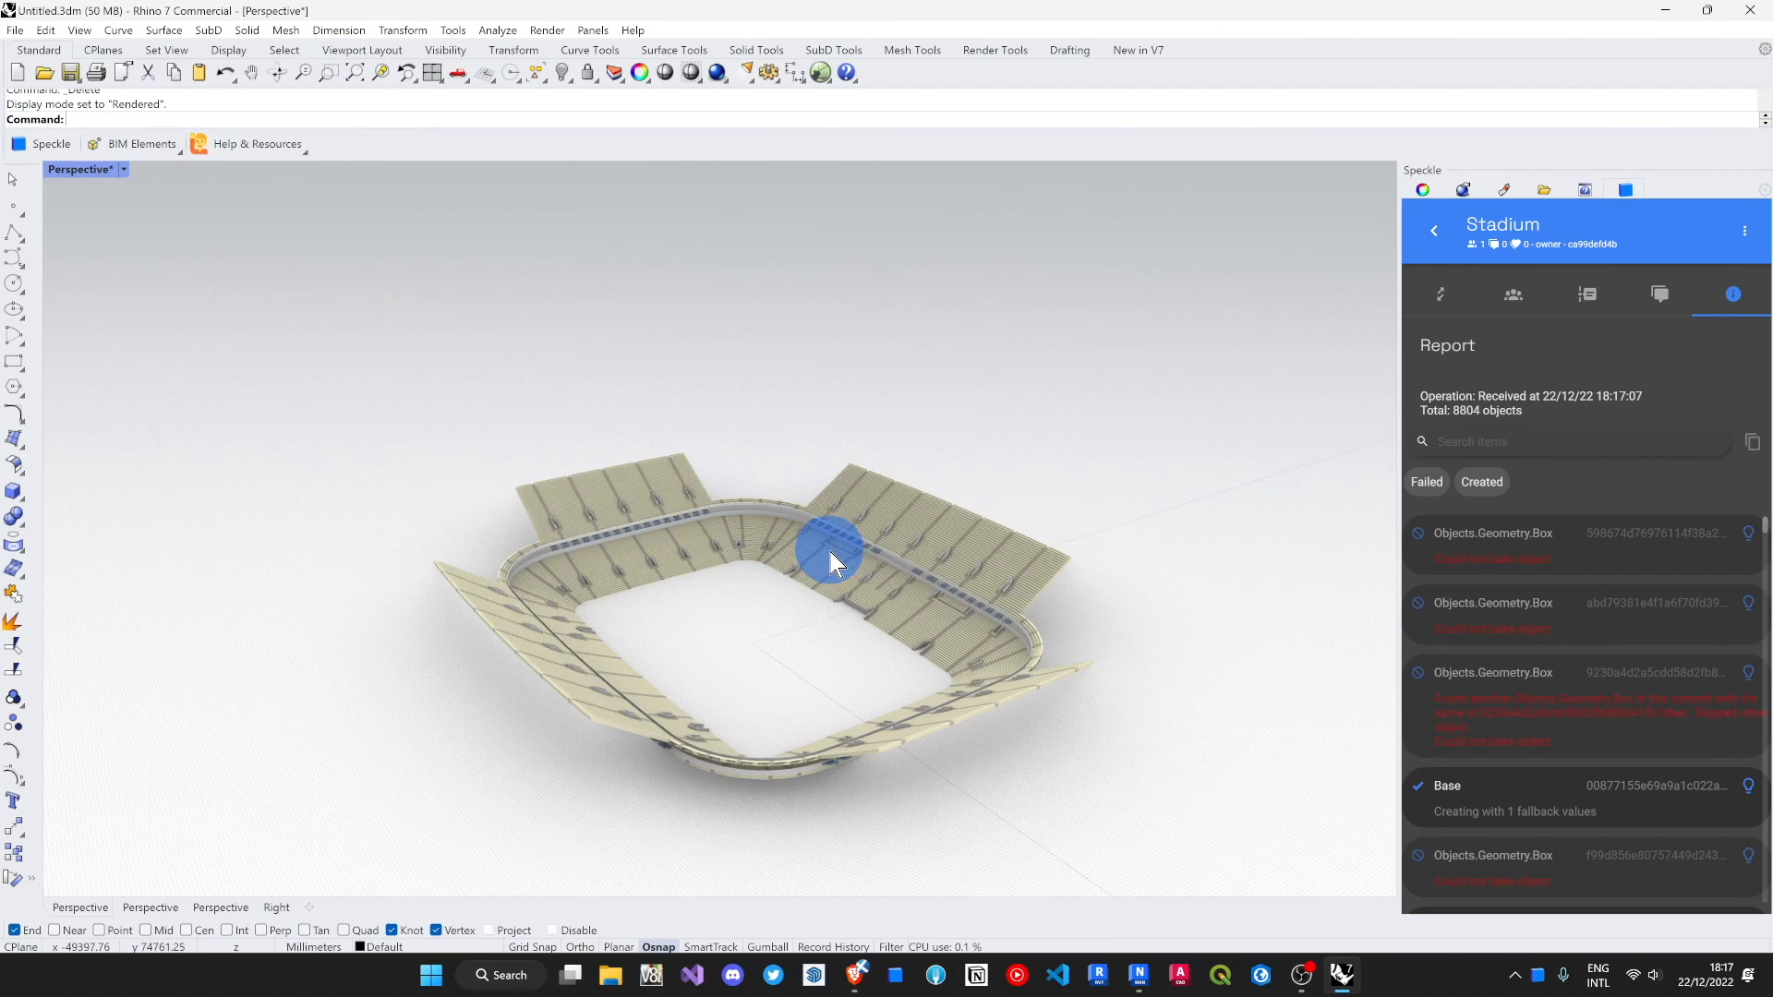